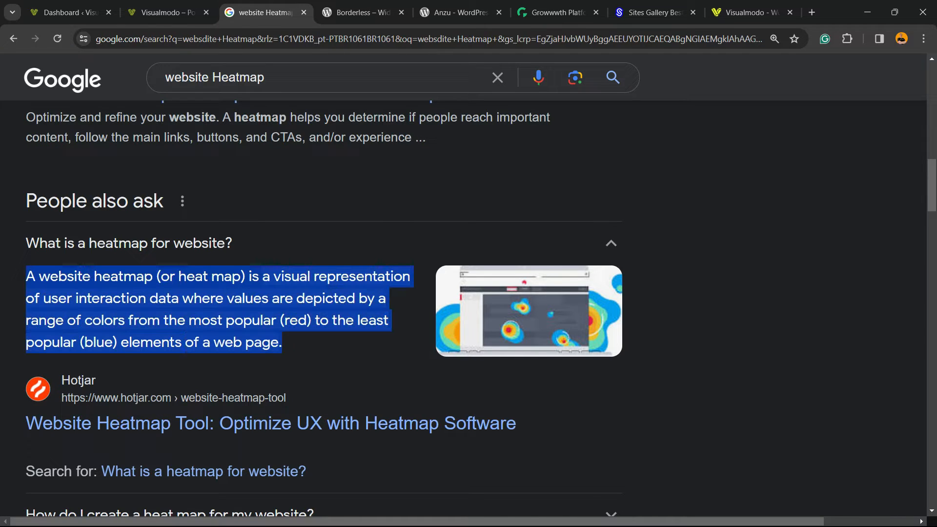
- Open the Add Plugins page from the Plugins menu in the admin sidebar
{"action": "left_click", "coordinate": [166, 12]}
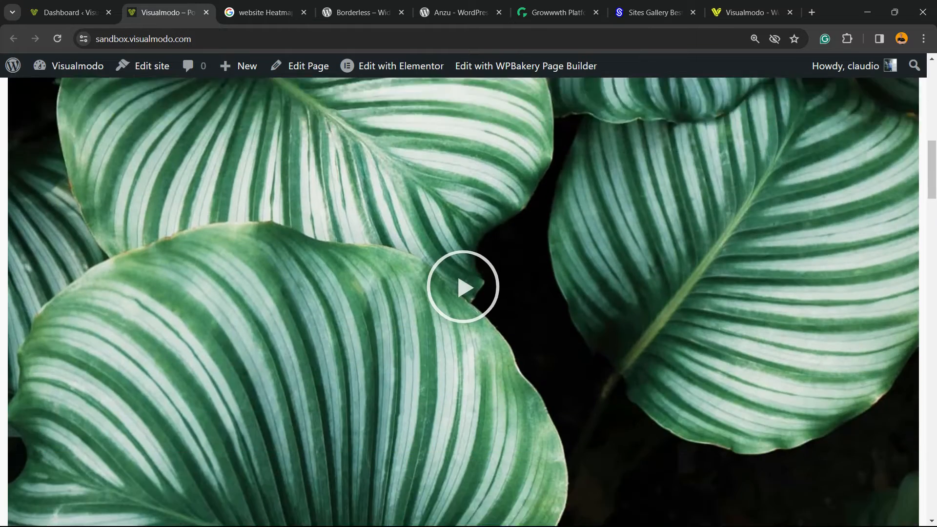
{"action": "scroll", "scroll_direction": "down", "scroll_amount": 3}
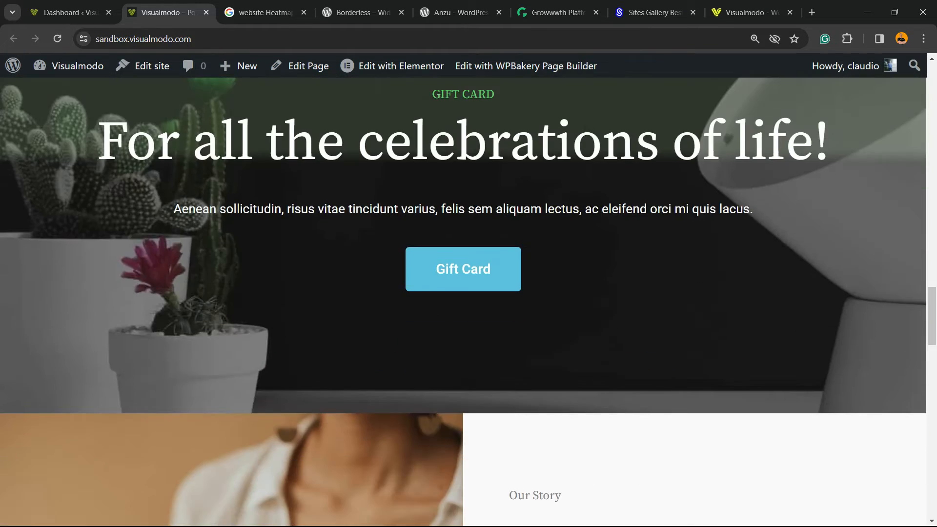
{"action": "mouse_move", "coordinate": [463, 269]}
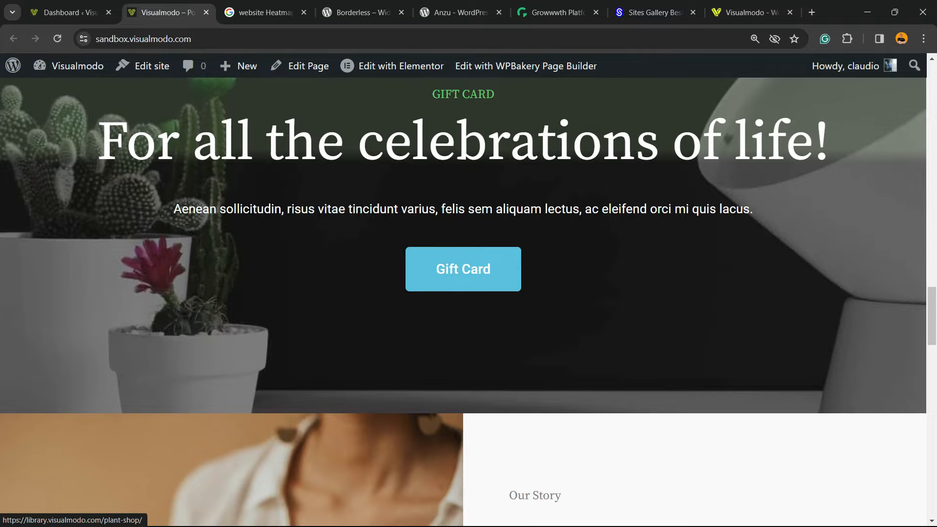
{"action": "scroll", "scroll_direction": "up", "scroll_amount": 3}
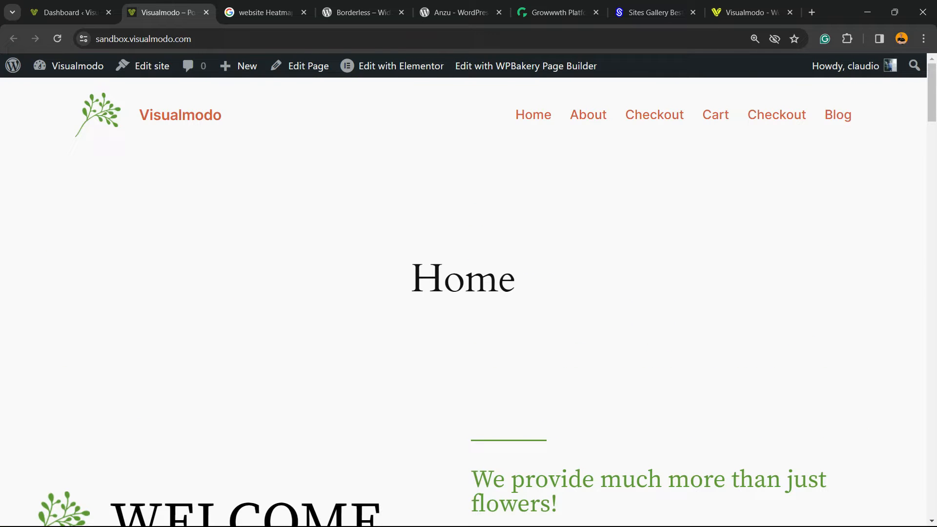
{"action": "scroll", "scroll_direction": "down", "scroll_amount": 3}
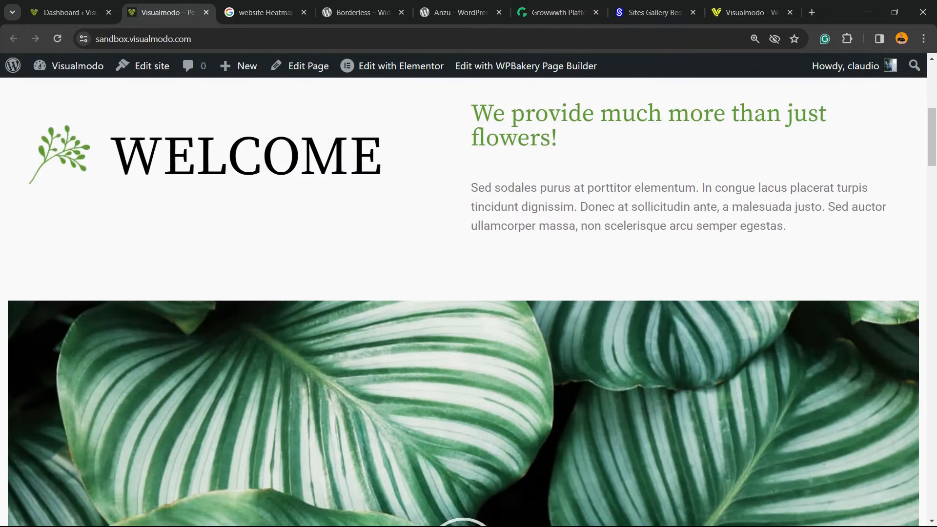
{"action": "scroll", "scroll_direction": "down", "scroll_amount": 3}
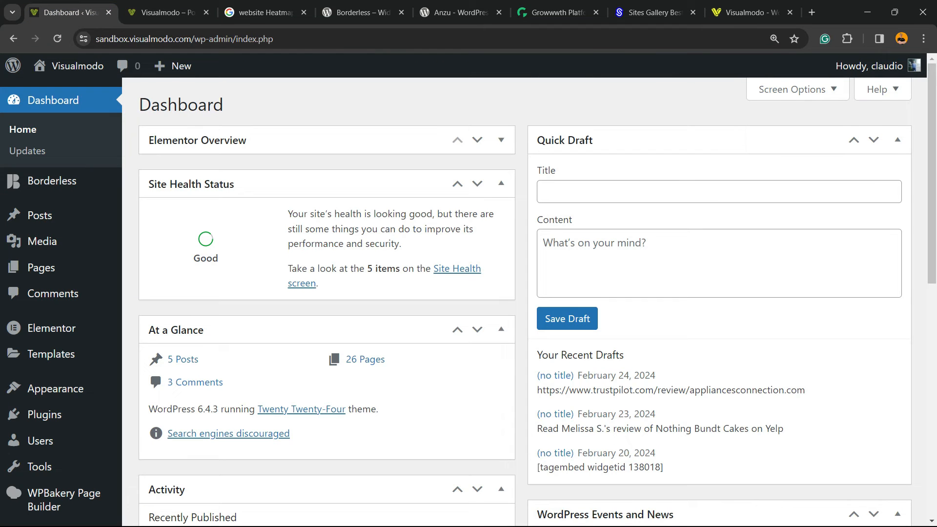
{"action": "scroll", "scroll_direction": "down", "scroll_amount": 3}
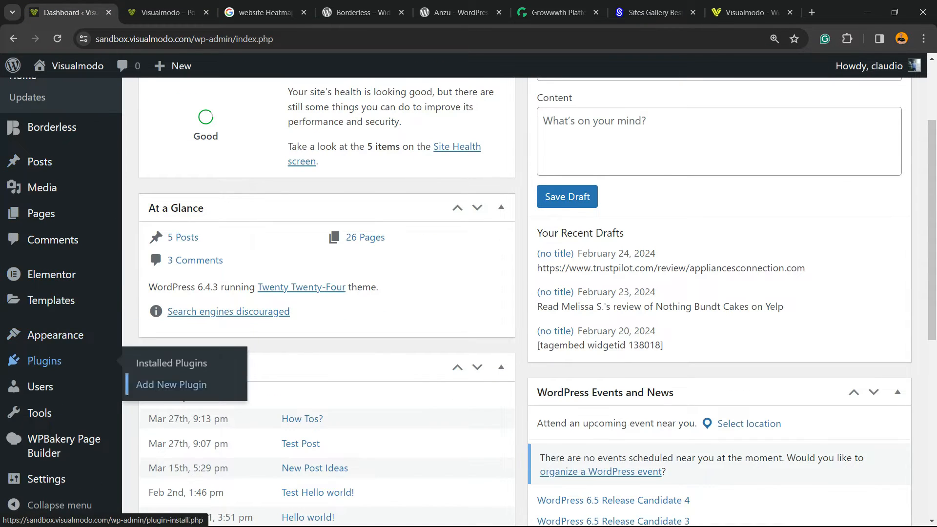
{"action": "left_click", "coordinate": [170, 384]}
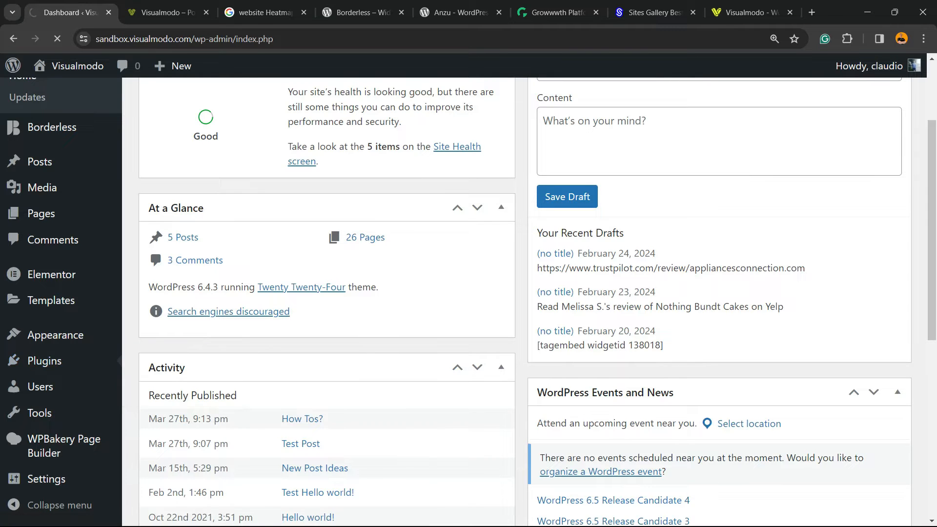
{"action": "left_click", "coordinate": [44, 360]}
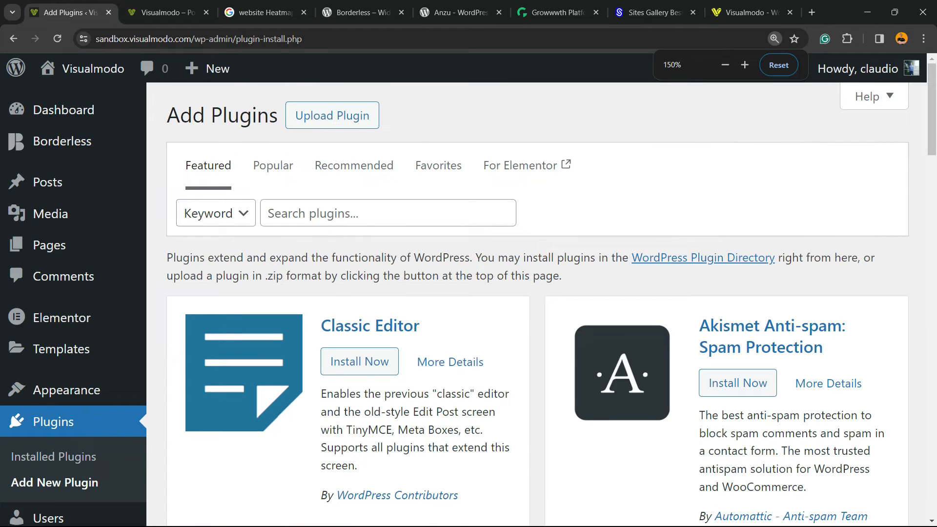
- Search for 'Aurora Heatmap', then install and activate the plugin
{"action": "left_click", "coordinate": [726, 65]}
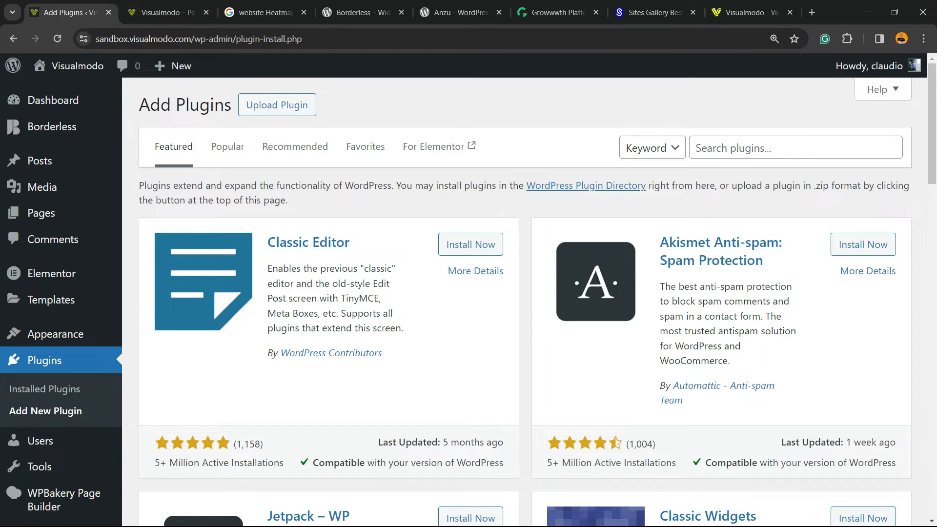
{"action": "type", "text": "Aurora Heatmap"}
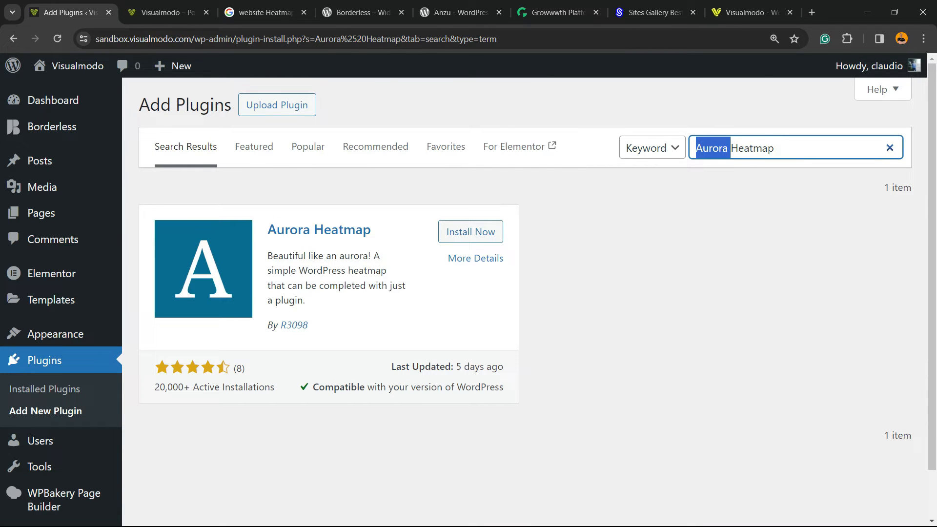
{"action": "left_click", "coordinate": [469, 231]}
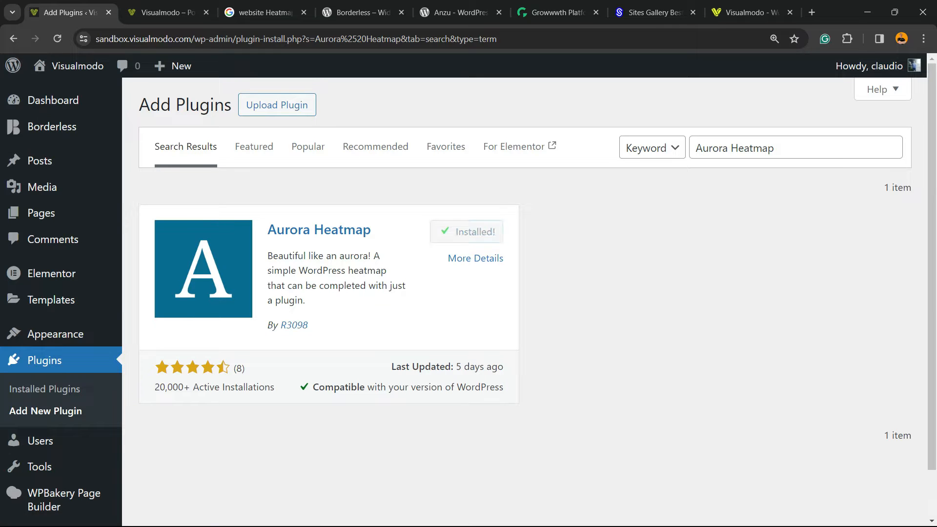
{"action": "left_click", "coordinate": [477, 232]}
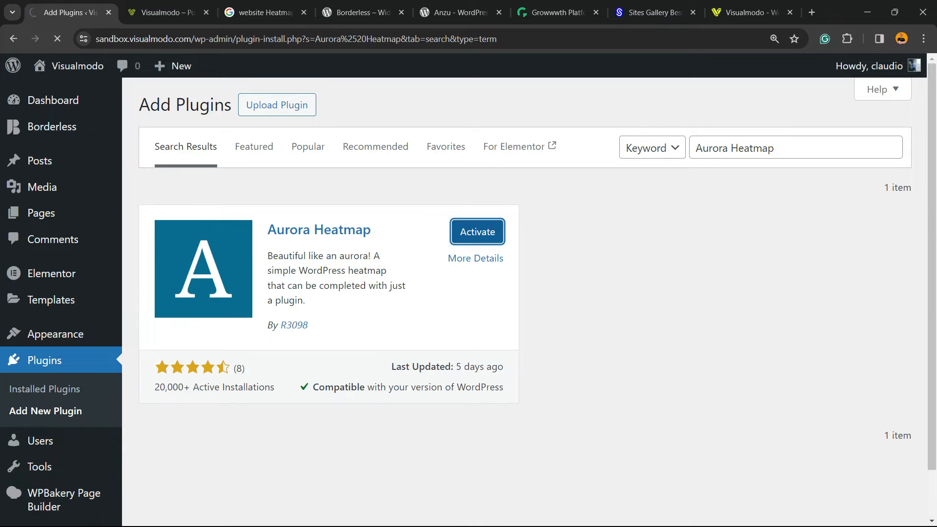
{"action": "left_click", "coordinate": [476, 232]}
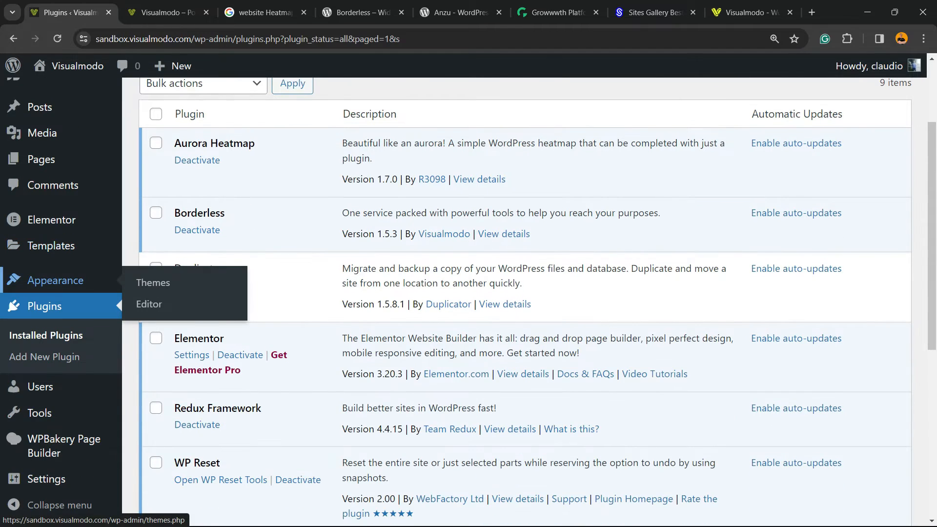
{"action": "scroll", "scroll_direction": "down", "scroll_amount": 3}
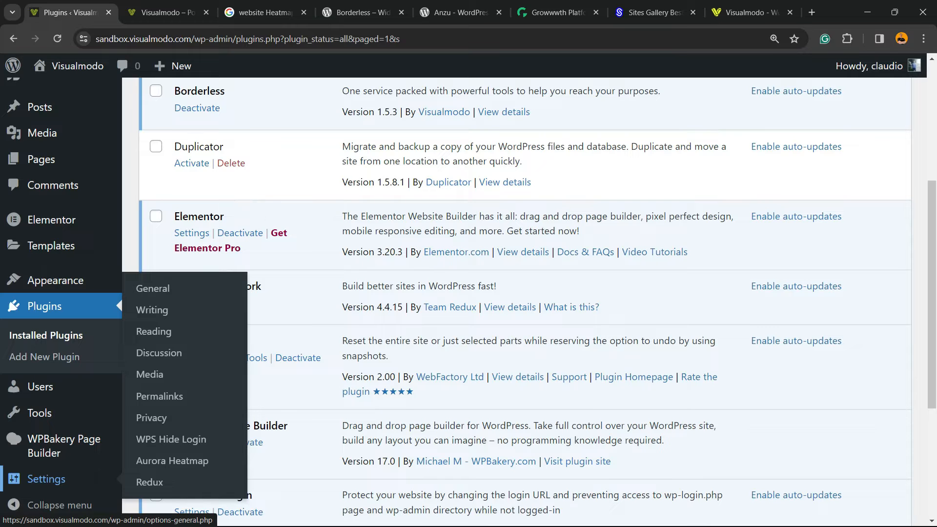
{"action": "mouse_move", "coordinate": [173, 460]}
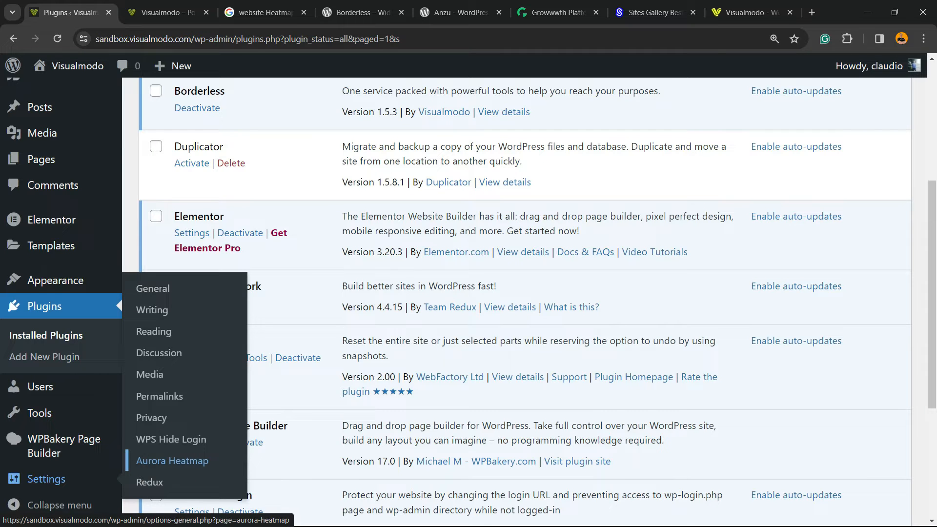
- Open Settings > Aurora Heatmap and view the Attention and Breakaway heatmap explanations
{"action": "left_click", "coordinate": [171, 460]}
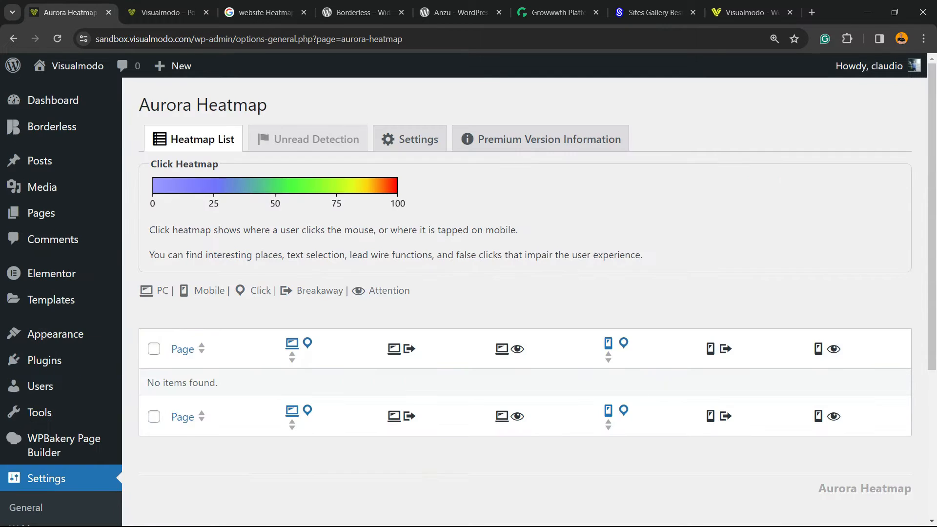
{"action": "left_click", "coordinate": [389, 290]}
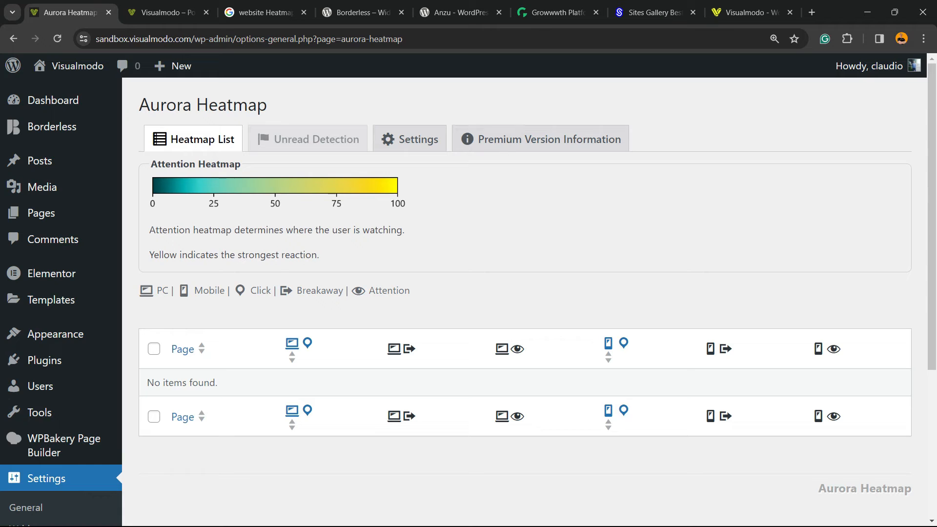
{"action": "left_click", "coordinate": [253, 291]}
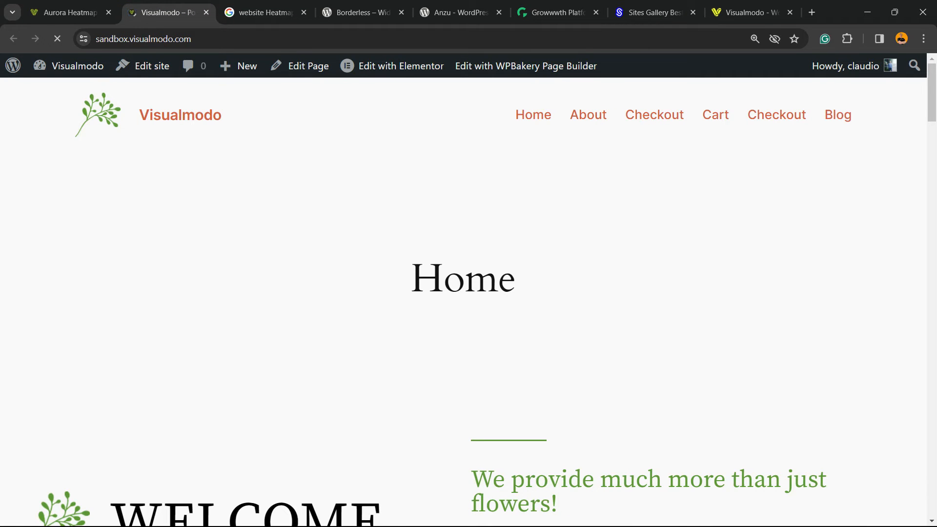
{"action": "mouse_move", "coordinate": [587, 114]}
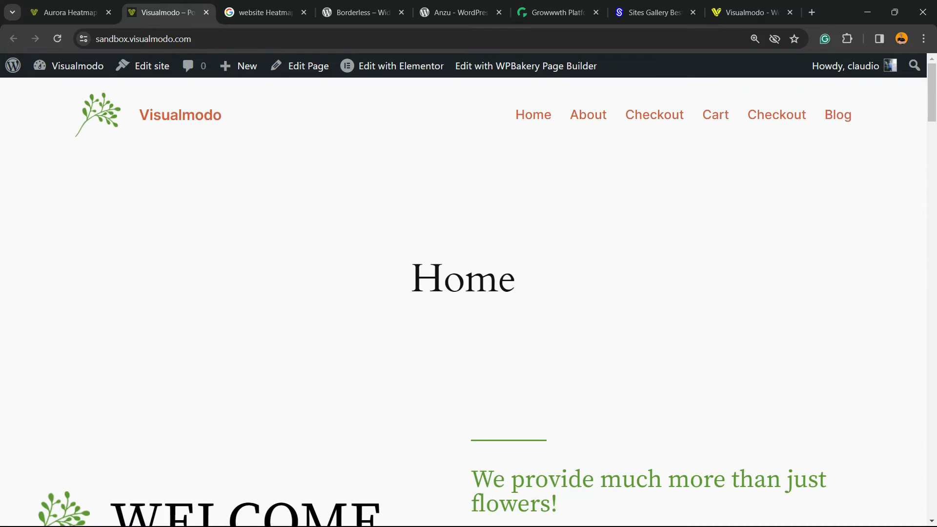
- Visit the Visualmodo site's About page, then return to the Aurora Heatmap admin tab
{"action": "left_click", "coordinate": [586, 115]}
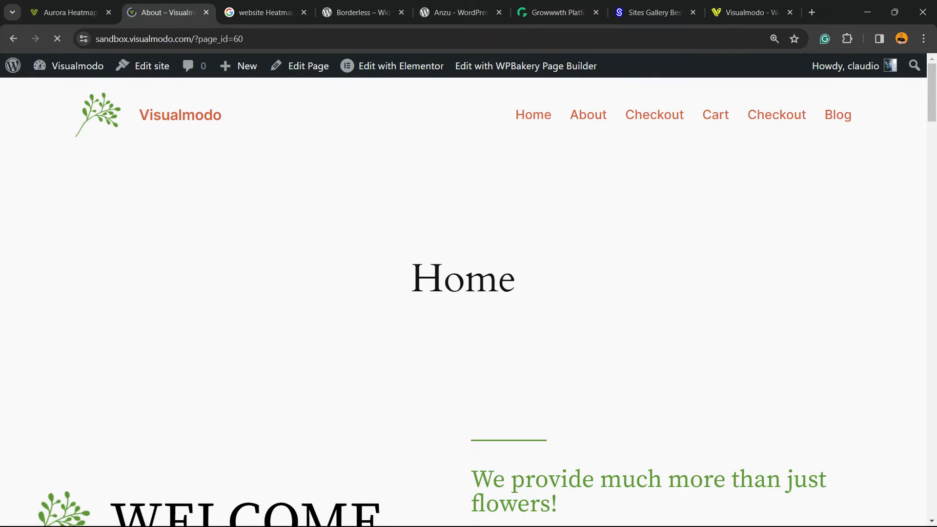
{"action": "left_click", "coordinate": [587, 114]}
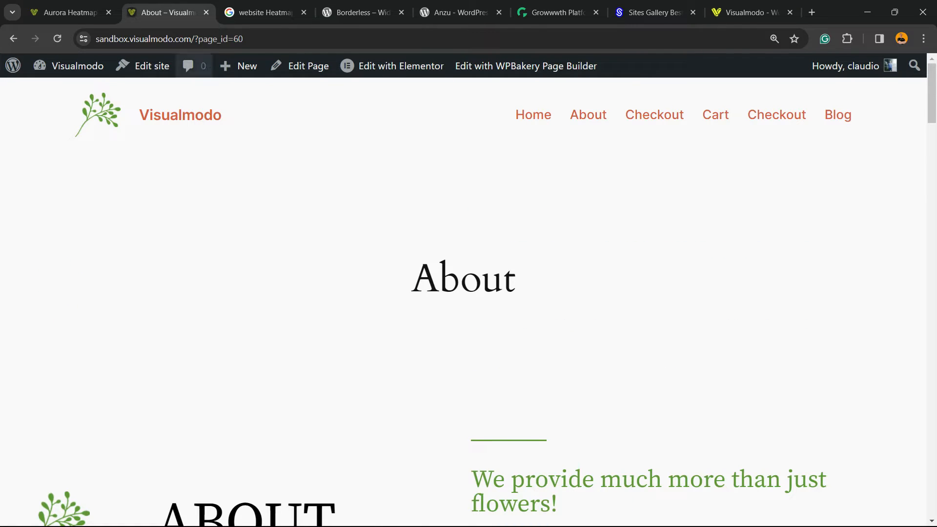
{"action": "mouse_move", "coordinate": [588, 115]}
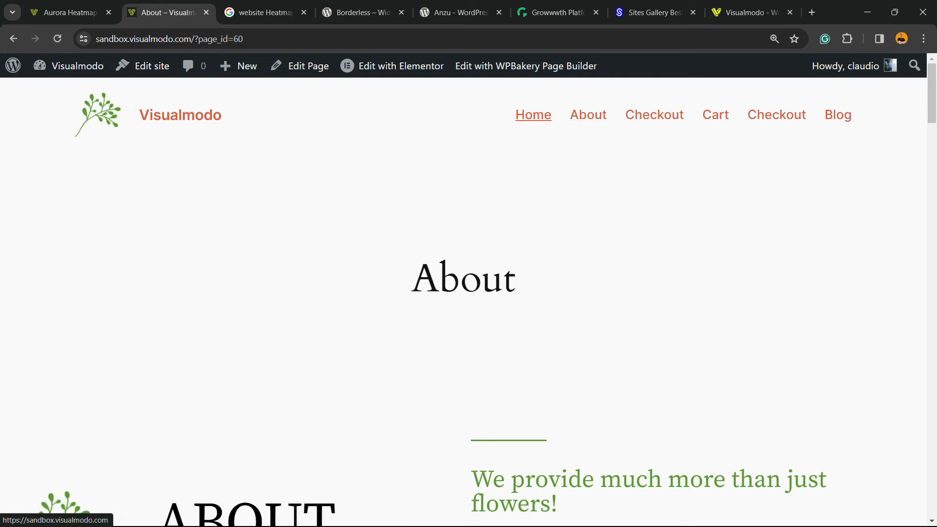
{"action": "left_click", "coordinate": [66, 11]}
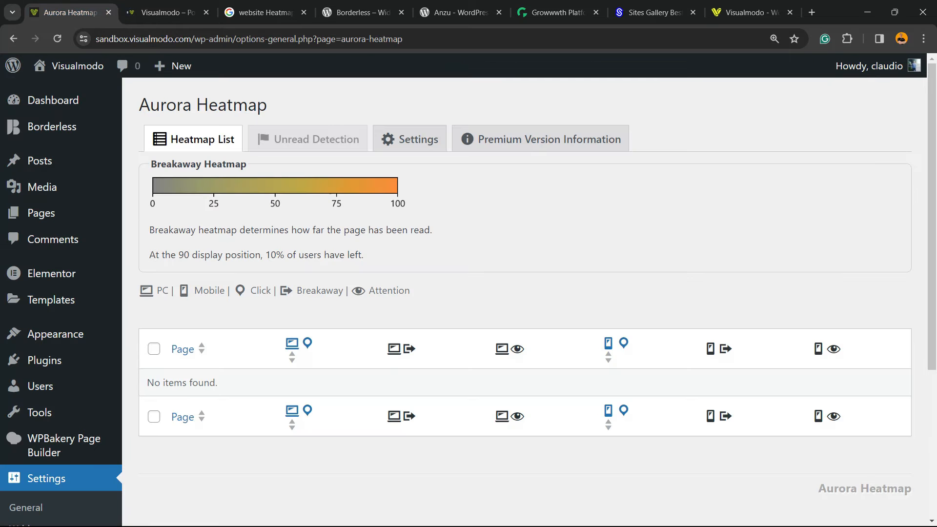
- Reload the still-empty Aurora Heatmap list, then open the plugin's Settings tab
{"action": "left_click", "coordinate": [57, 39]}
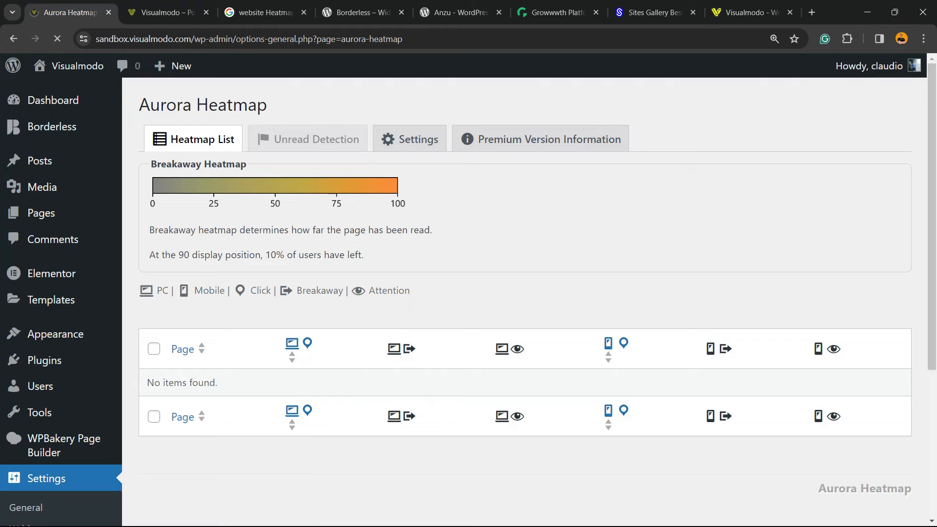
{"action": "left_click", "coordinate": [260, 290]}
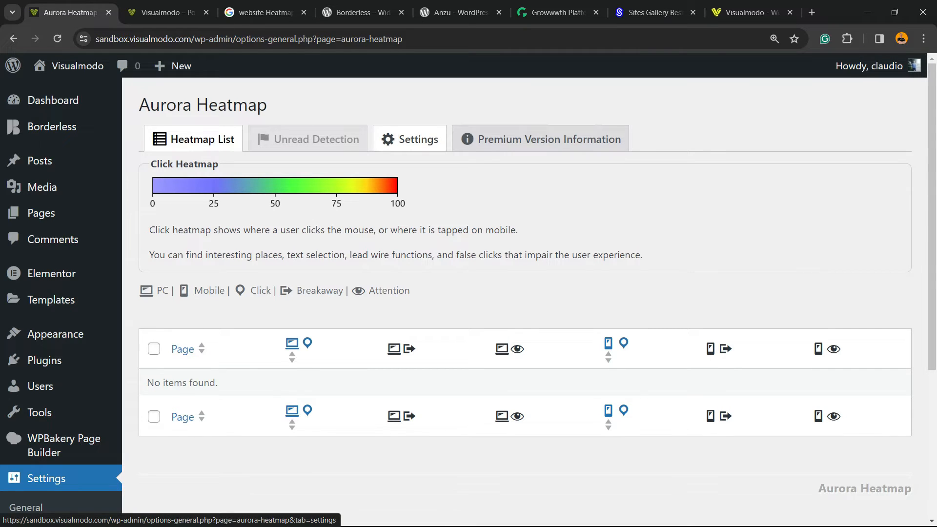
{"action": "left_click", "coordinate": [410, 138]}
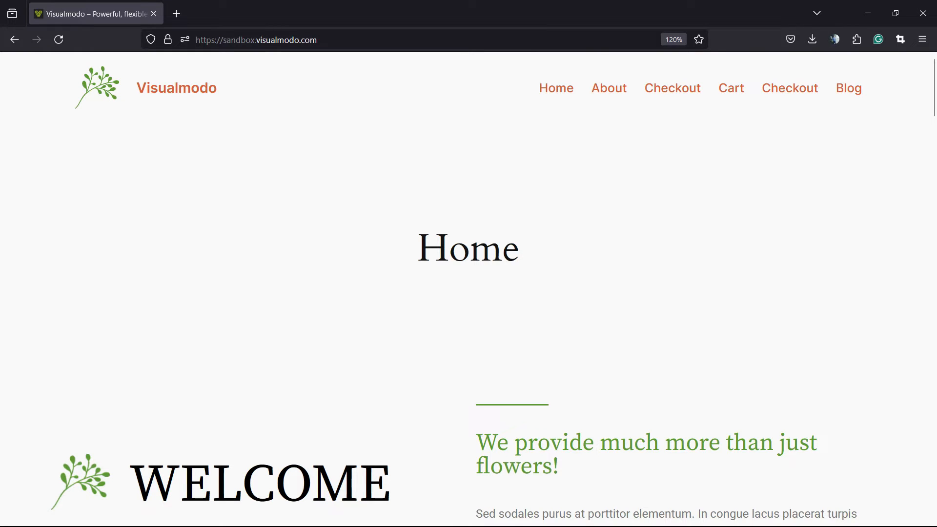
{"action": "mouse_move", "coordinate": [609, 87]}
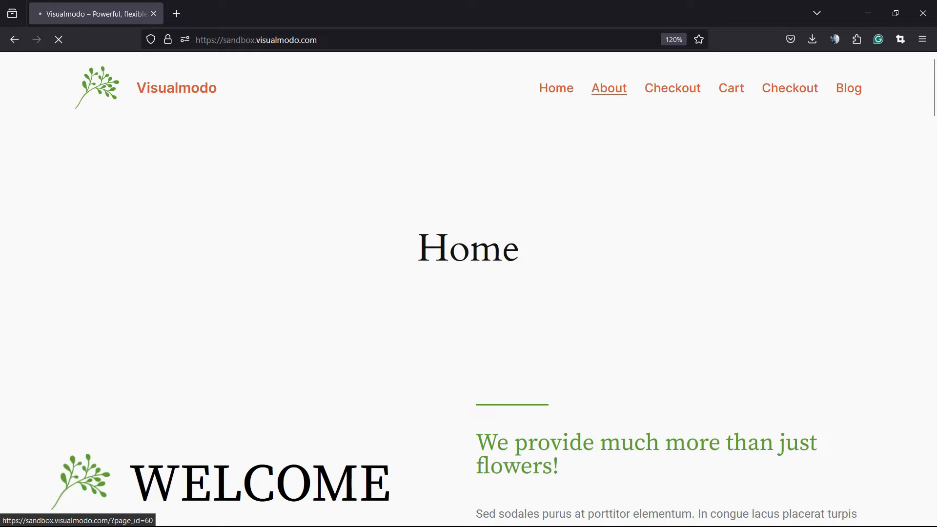
- Go from the About page to Home and scroll the homepage to the footer and back
{"action": "left_click", "coordinate": [609, 88]}
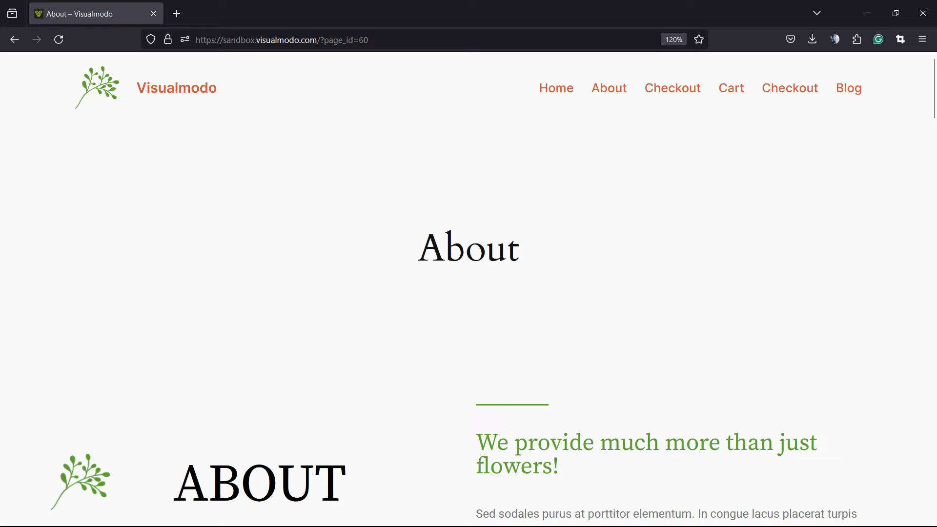
{"action": "left_click", "coordinate": [555, 88]}
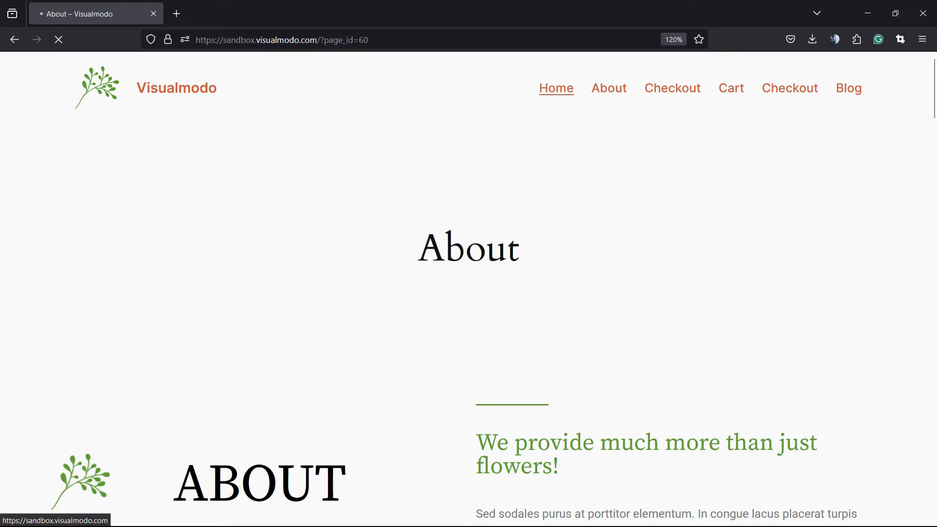
{"action": "left_click", "coordinate": [555, 88]}
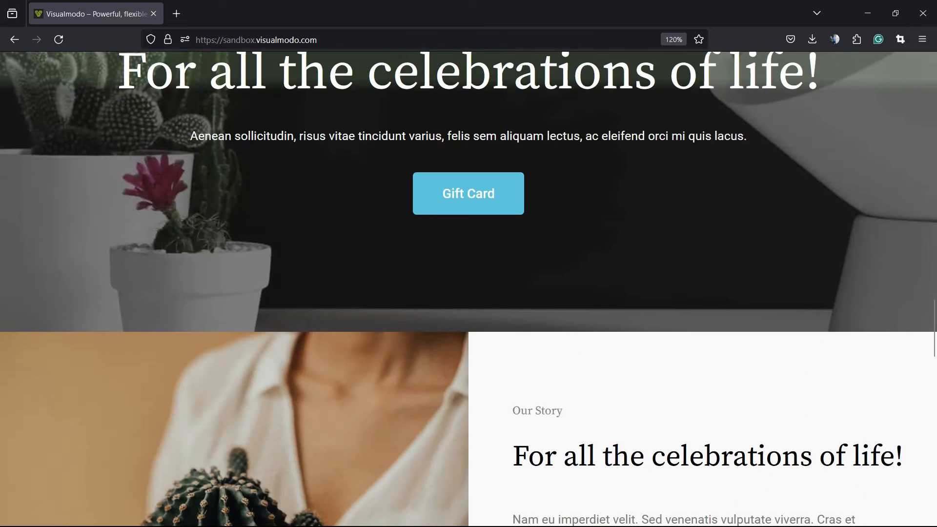
{"action": "scroll", "scroll_direction": "down", "scroll_amount": 3}
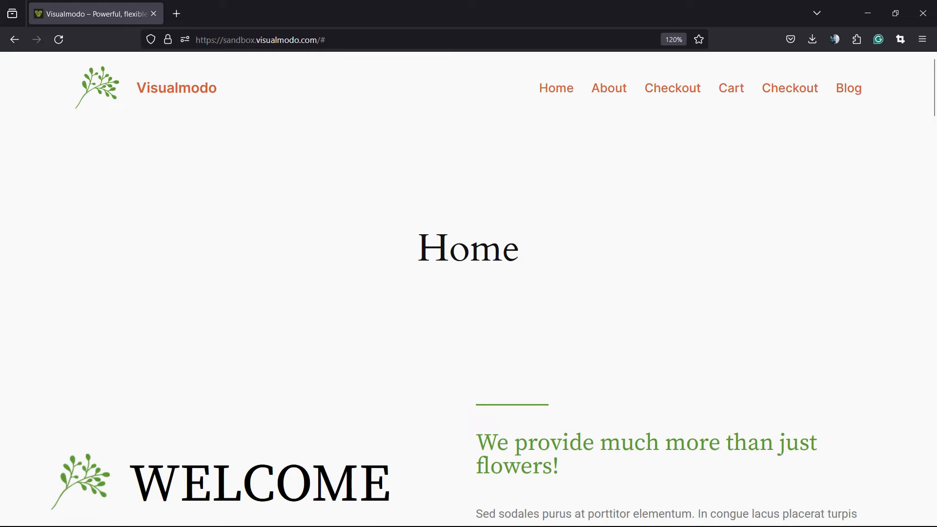
{"action": "scroll", "scroll_direction": "down", "scroll_amount": 3}
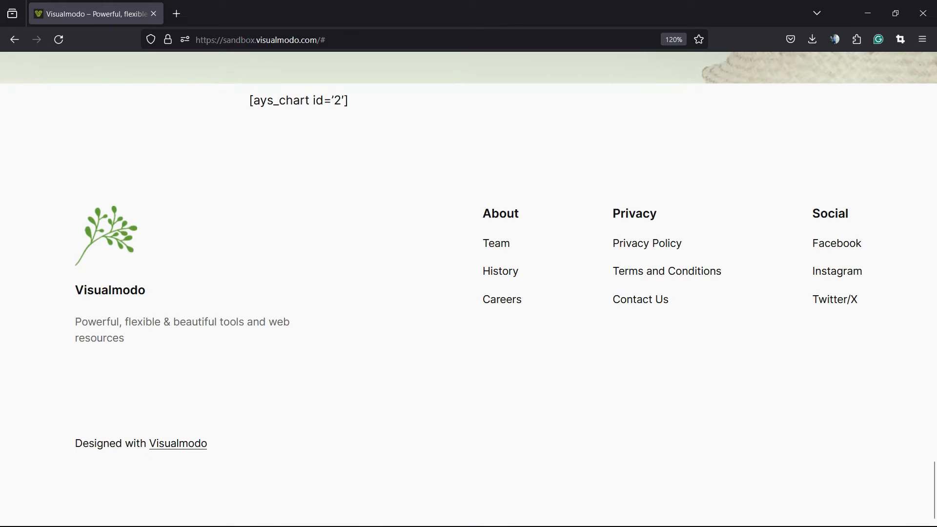
{"action": "scroll", "scroll_direction": "up", "scroll_amount": 3}
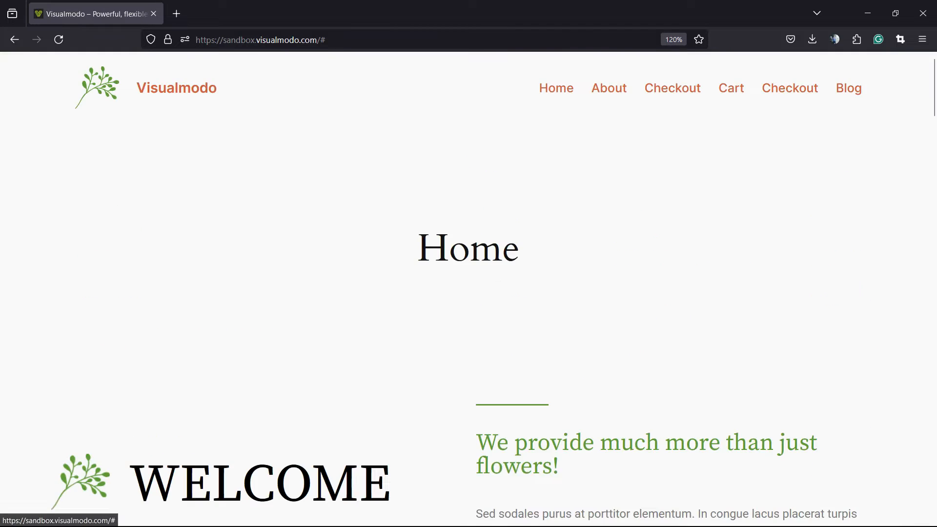
{"action": "scroll", "scroll_direction": "down", "scroll_amount": 3}
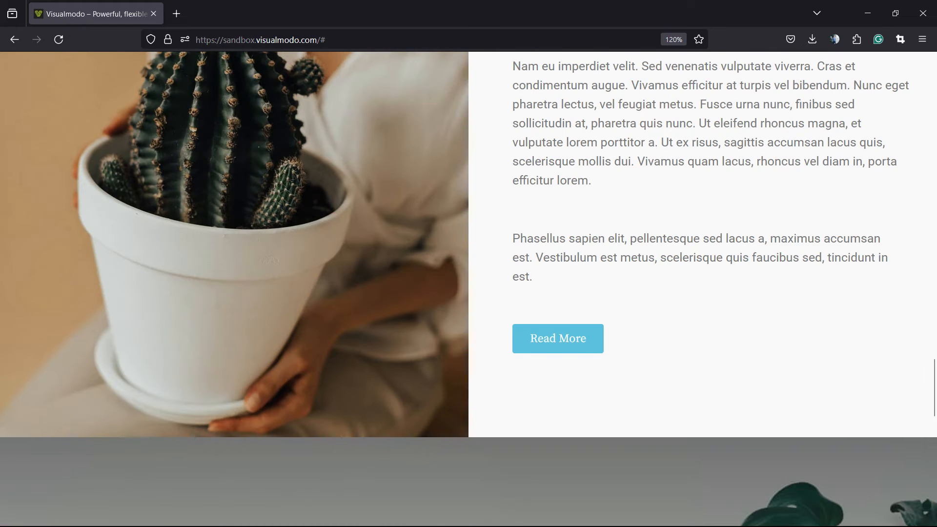
{"action": "mouse_move", "coordinate": [557, 339]}
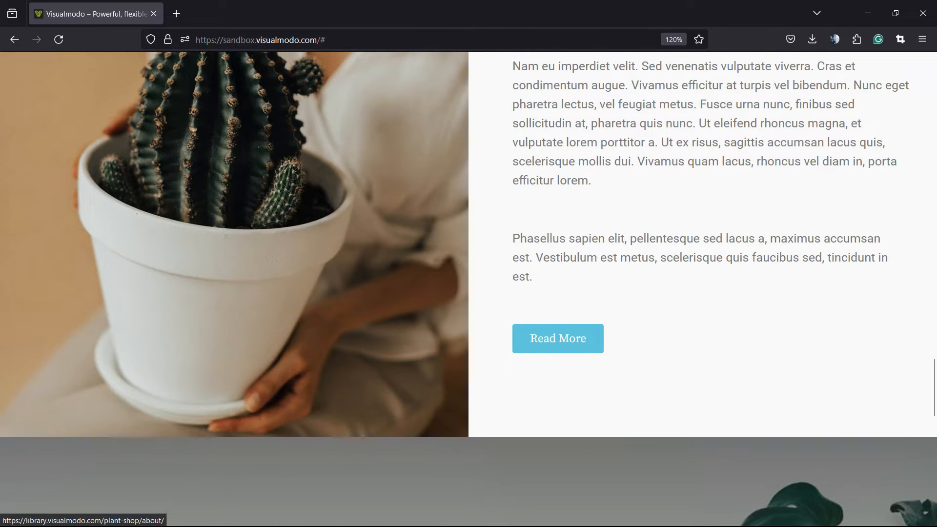
{"action": "scroll", "scroll_direction": "down", "scroll_amount": 3}
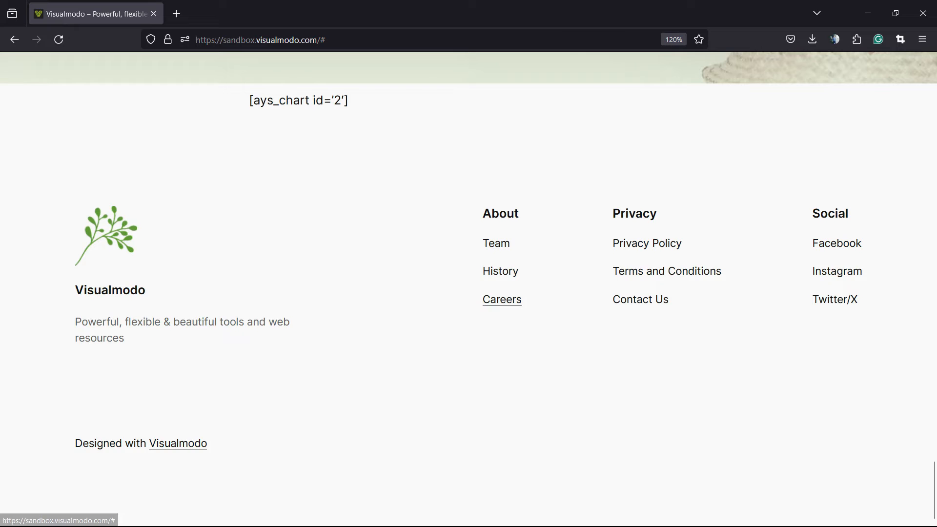
{"action": "scroll", "scroll_direction": "up", "scroll_amount": 3}
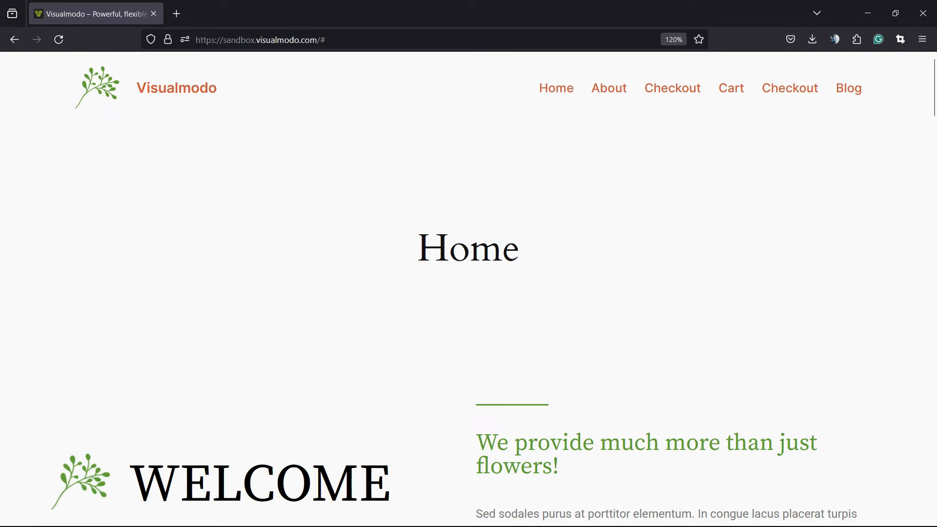
{"action": "left_click", "coordinate": [279, 512]}
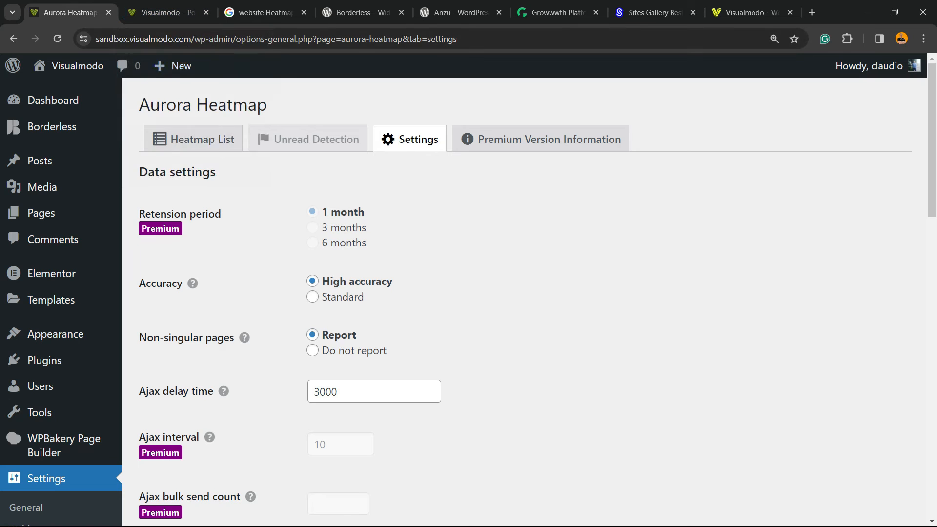
- Show the Heatmap List tab listing home (3 PC clicks) and About (1 click)
{"action": "left_click", "coordinate": [193, 139]}
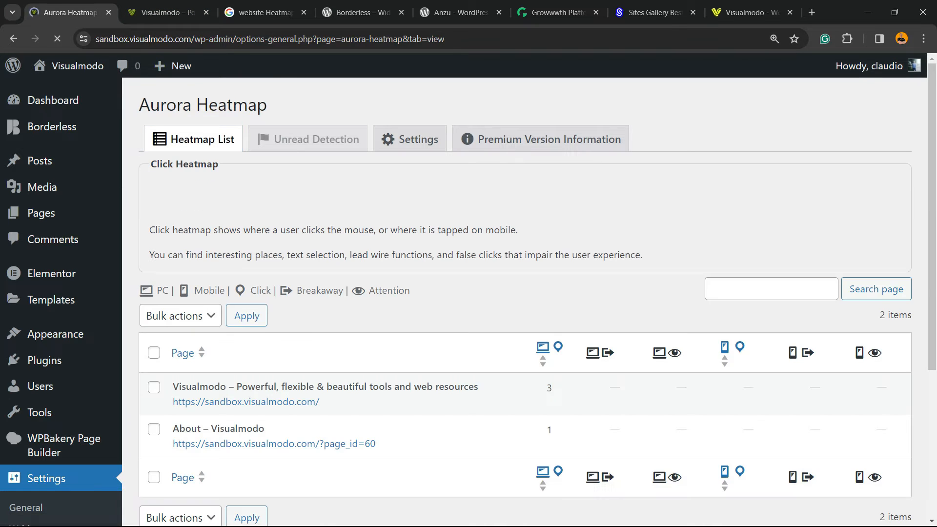
{"action": "scroll", "scroll_direction": "down", "scroll_amount": 3}
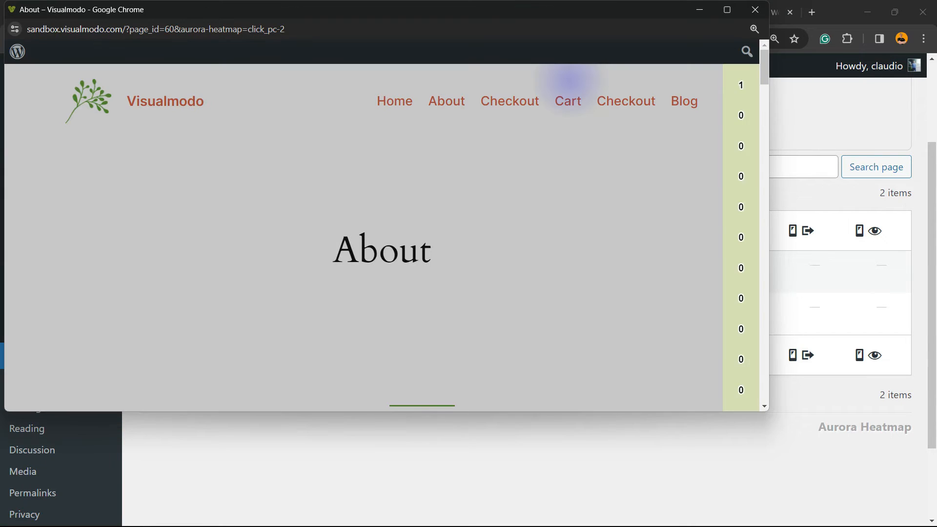
{"action": "mouse_move", "coordinate": [509, 100]}
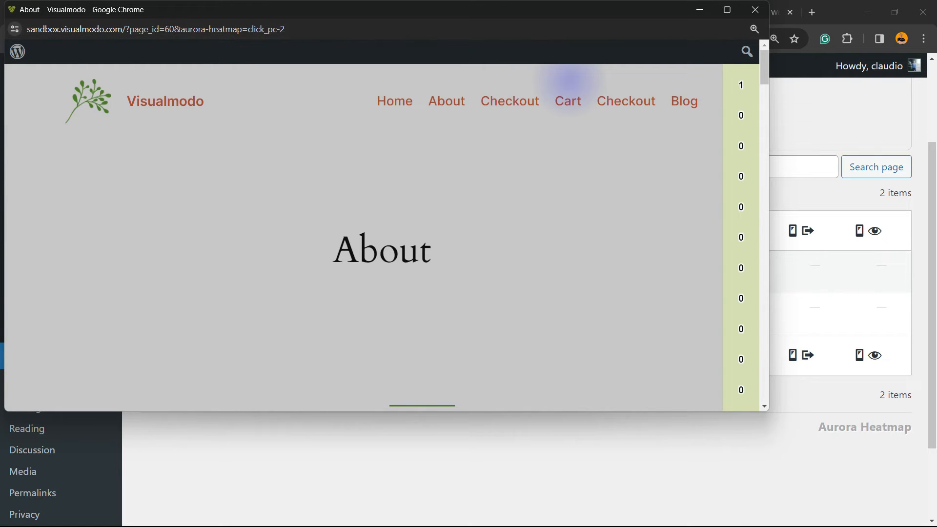
- Scroll through the About page's click heatmap with its click spot near Cart
{"action": "scroll", "scroll_direction": "down", "scroll_amount": 3}
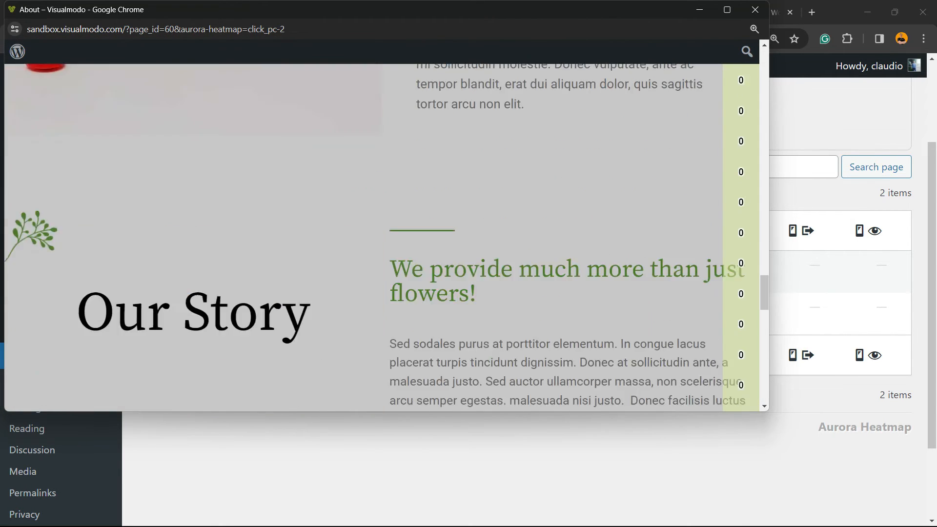
{"action": "scroll", "scroll_direction": "up", "scroll_amount": 3}
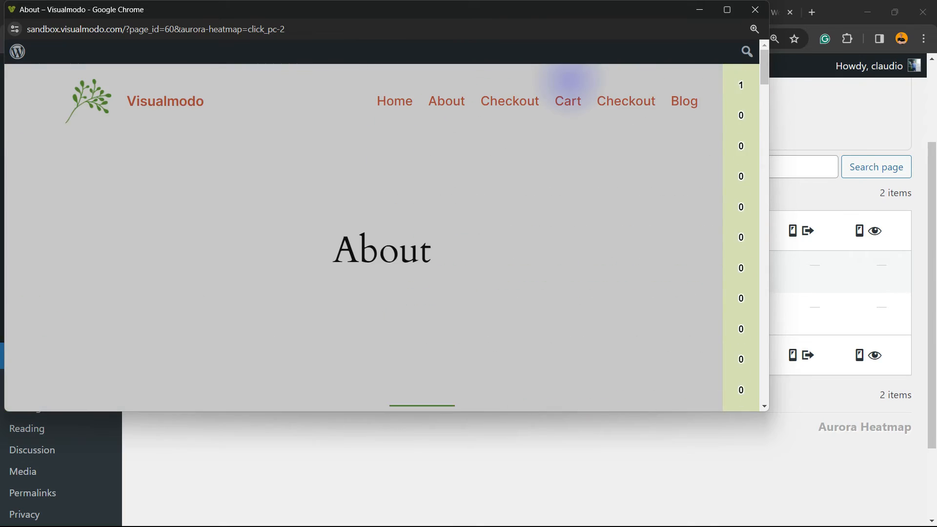
{"action": "scroll", "scroll_direction": "down", "scroll_amount": 3}
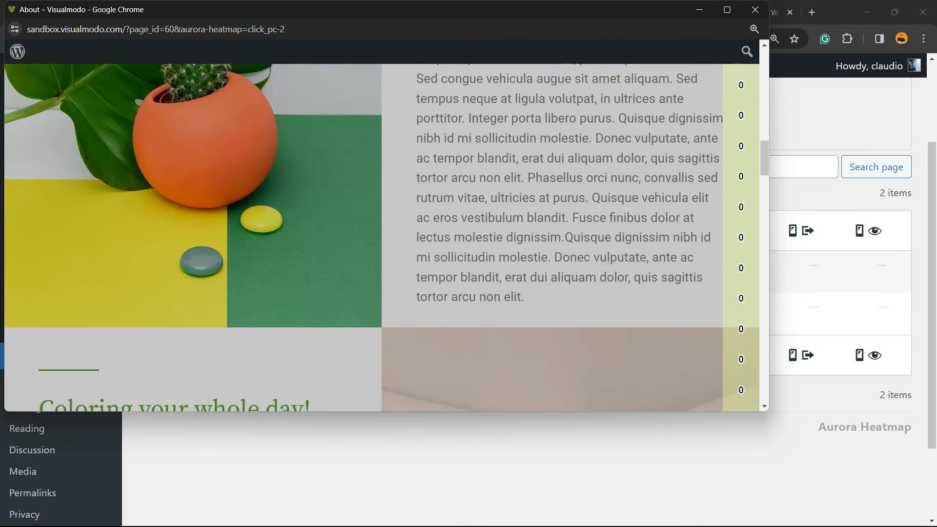
{"action": "scroll", "scroll_direction": "down", "scroll_amount": 3}
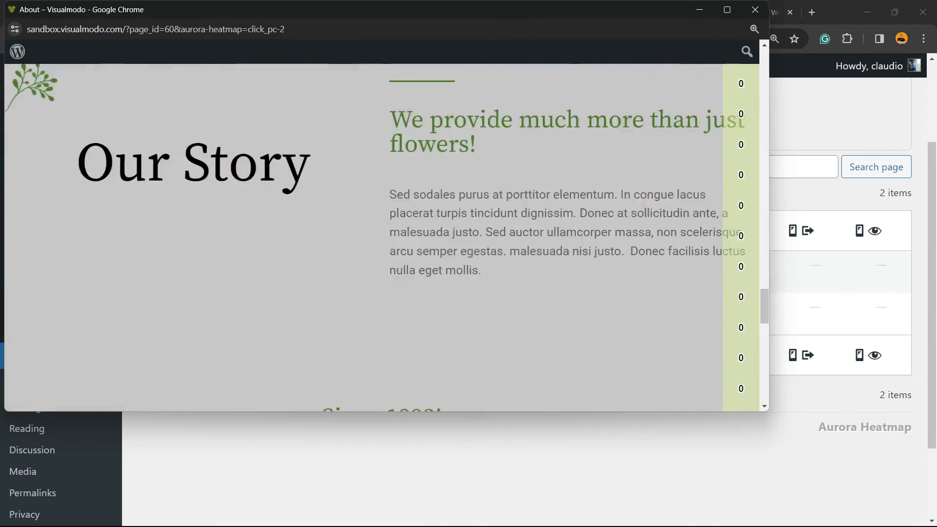
{"action": "scroll", "scroll_direction": "down", "scroll_amount": 3}
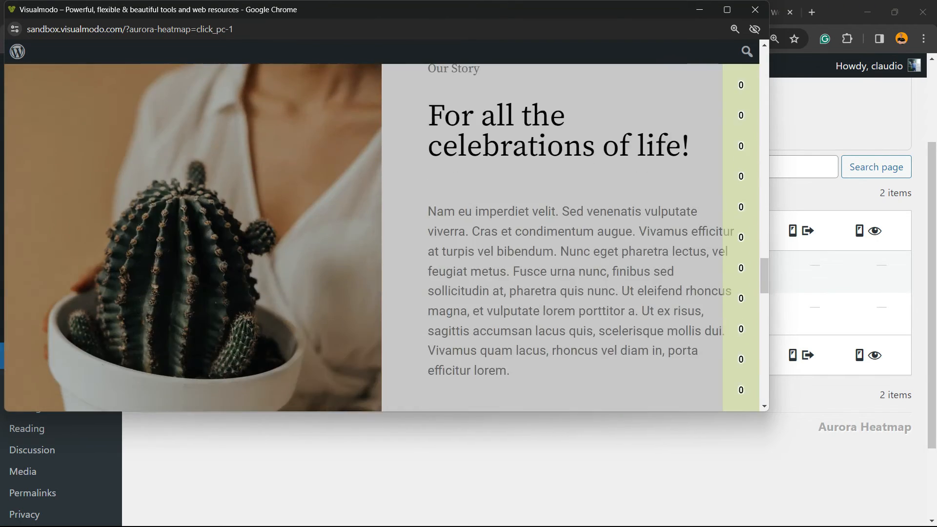
- Scroll the homepage click heatmap down to the footer Social links and back up
{"action": "scroll", "scroll_direction": "down", "scroll_amount": 3}
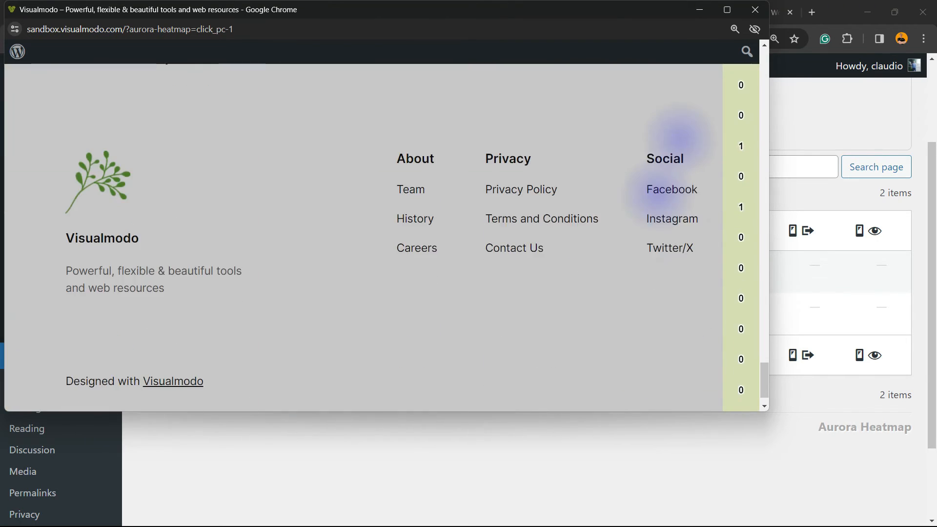
{"action": "scroll", "scroll_direction": "down", "scroll_amount": 3}
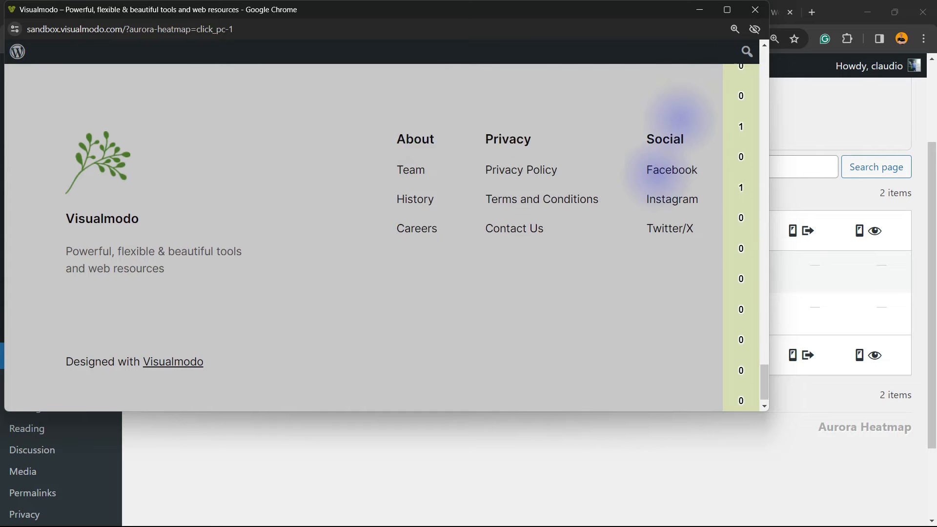
{"action": "scroll", "scroll_direction": "up", "scroll_amount": 3}
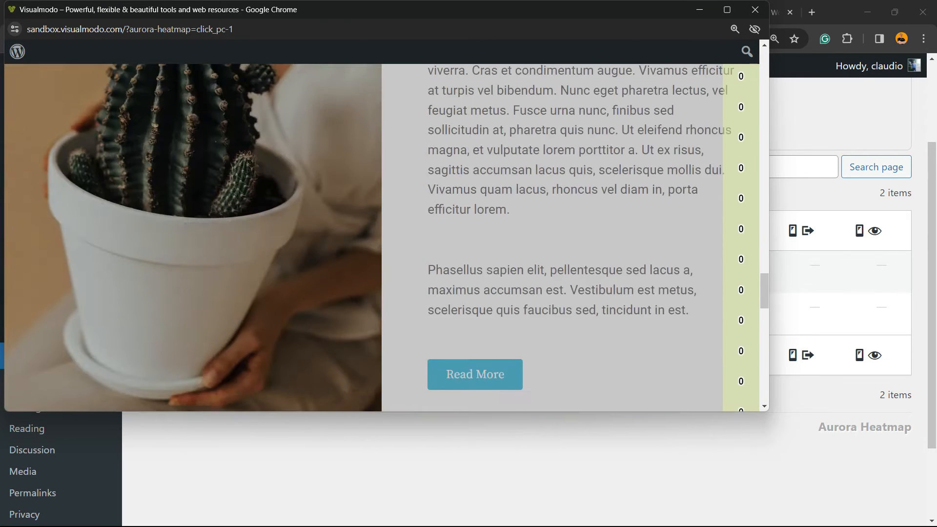
{"action": "scroll", "scroll_direction": "up", "scroll_amount": 3}
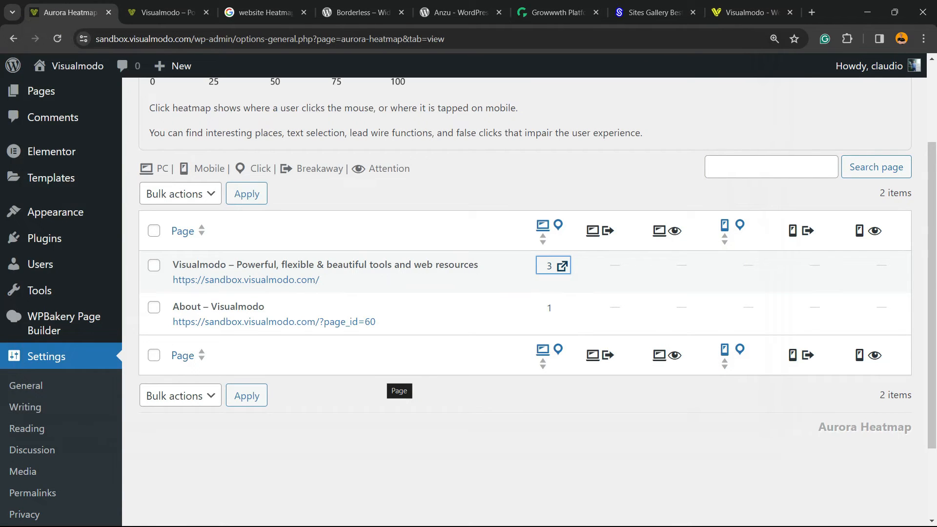
- Close the heatmap preview and show Aurora Heatmap's Settings tab with high-accuracy data settings
{"action": "scroll", "scroll_direction": "up", "scroll_amount": 3}
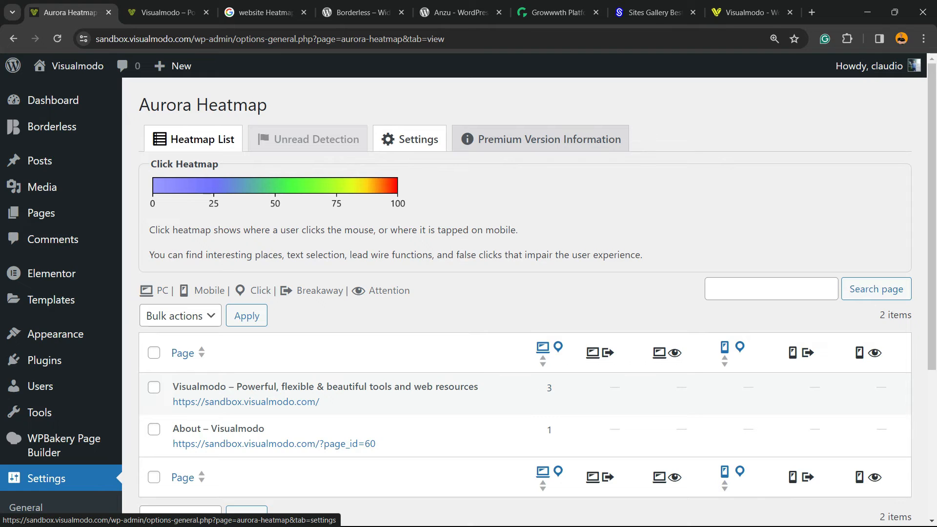
{"action": "left_click", "coordinate": [410, 138]}
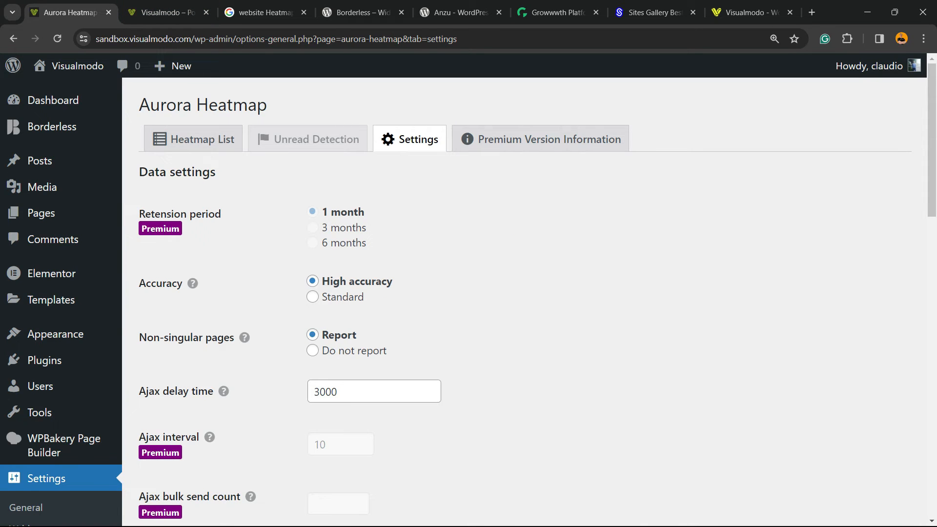
- Review the Aurora Heatmap Settings, starting from the Retention period option
{"action": "double_click", "coordinate": [179, 213]}
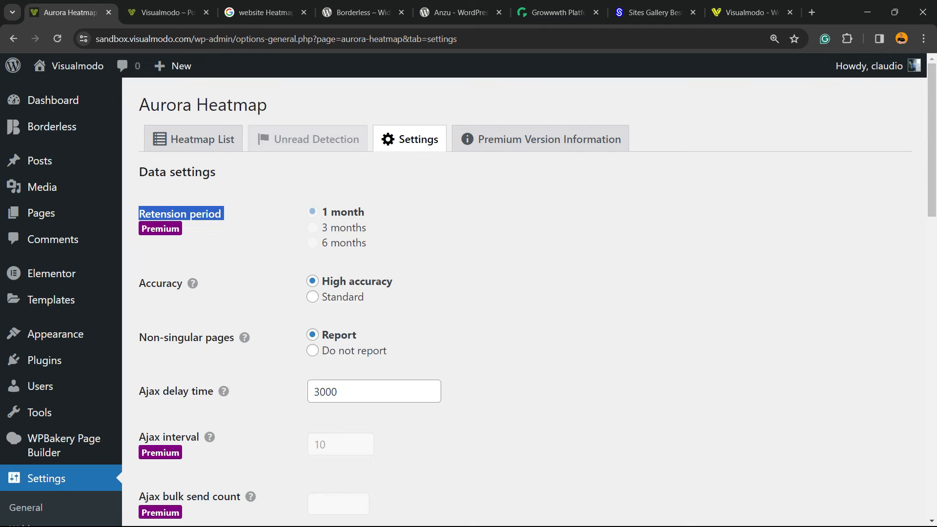
{"action": "scroll", "scroll_direction": "down", "scroll_amount": 3}
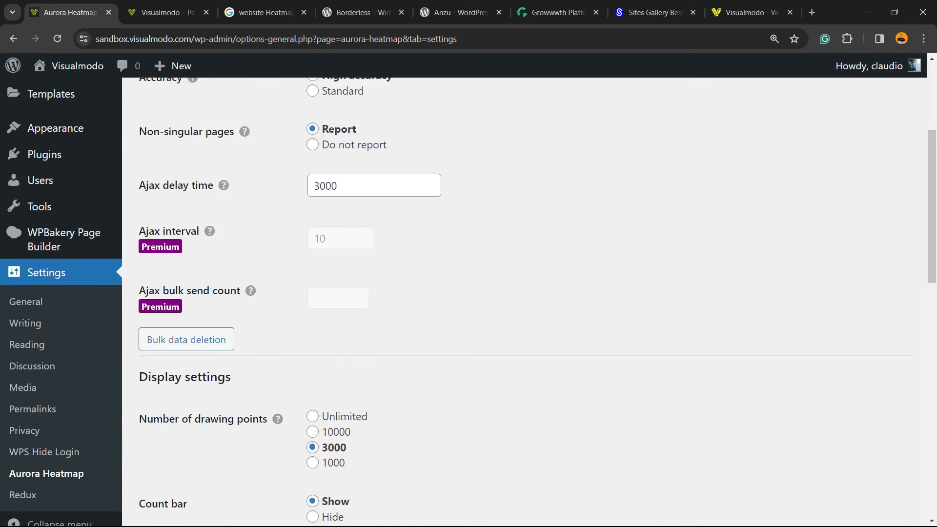
{"action": "scroll", "scroll_direction": "down", "scroll_amount": 3}
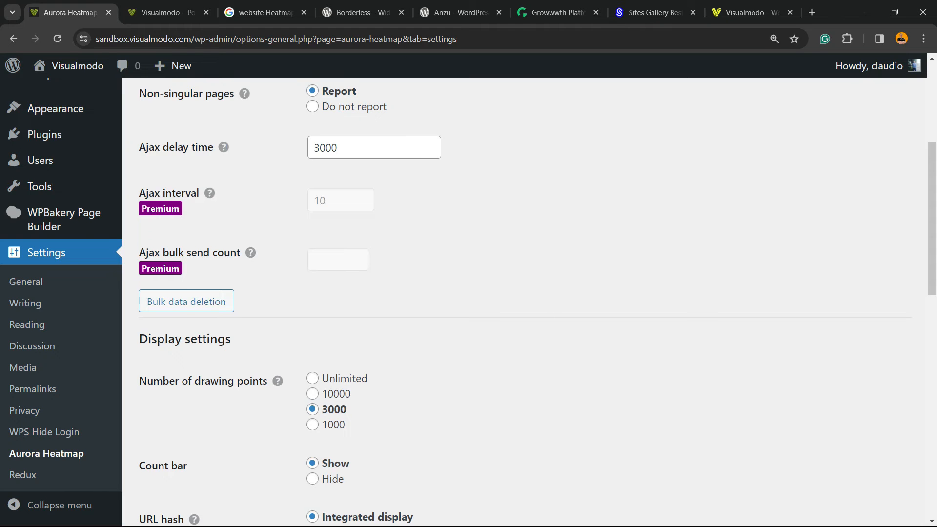
{"action": "scroll", "scroll_direction": "down", "scroll_amount": 3}
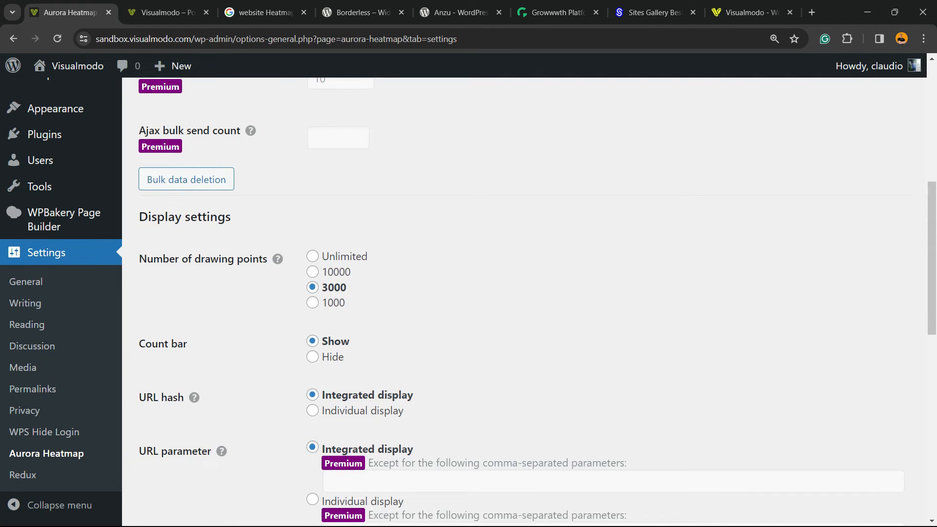
{"action": "scroll", "scroll_direction": "down", "scroll_amount": 3}
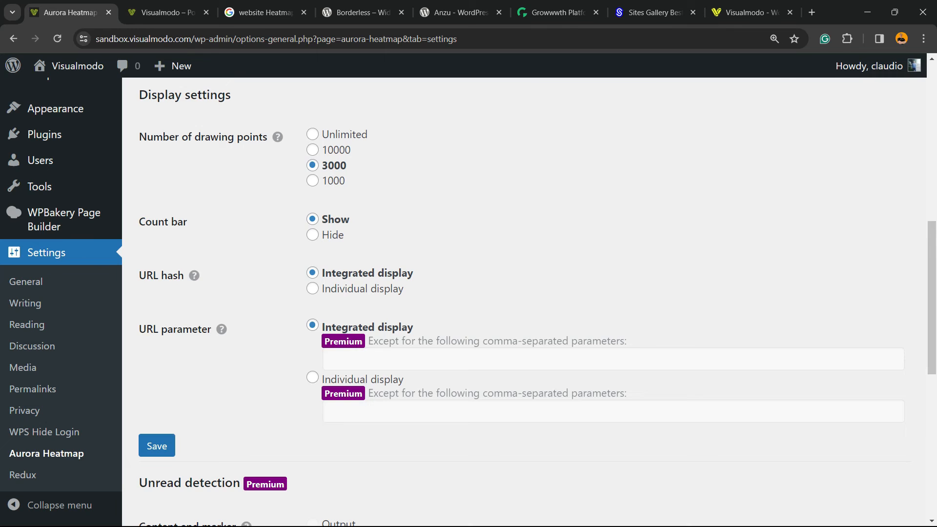
{"action": "scroll", "scroll_direction": "down", "scroll_amount": 3}
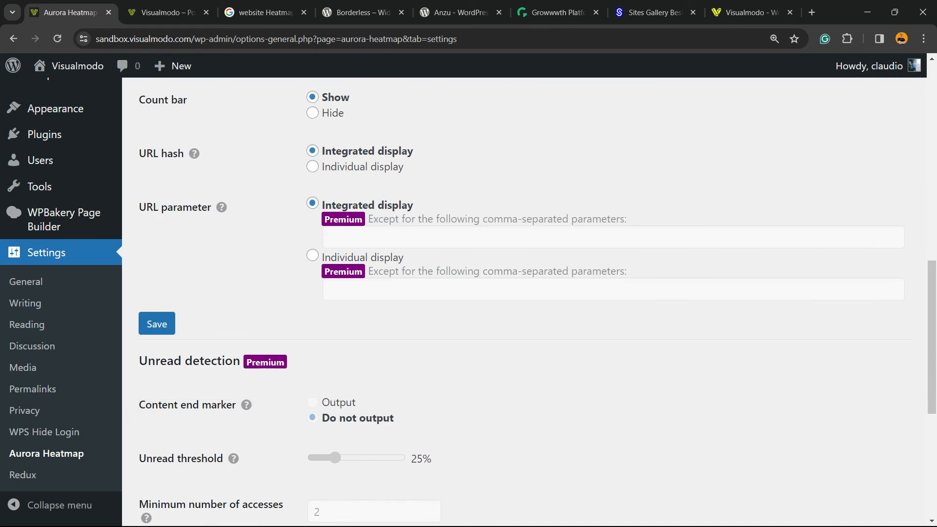
{"action": "scroll", "scroll_direction": "down", "scroll_amount": 3}
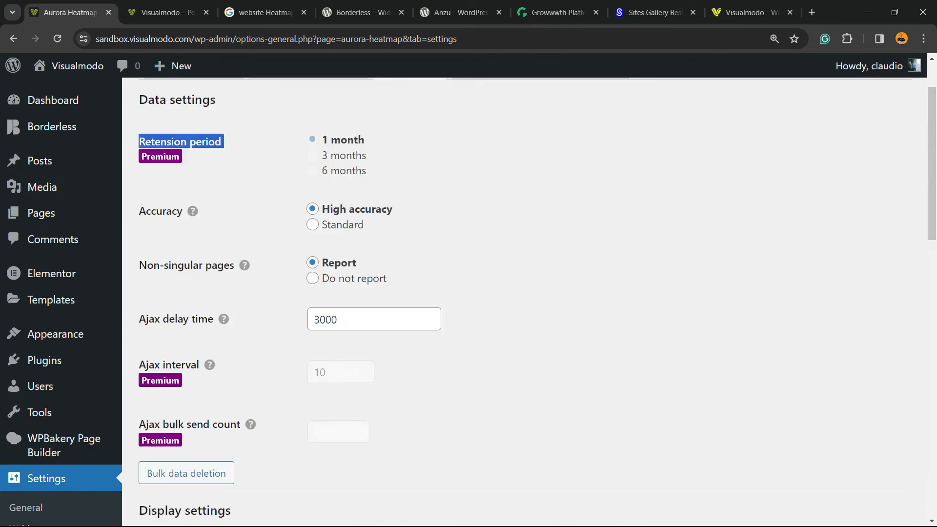
{"action": "scroll", "scroll_direction": "up", "scroll_amount": 3}
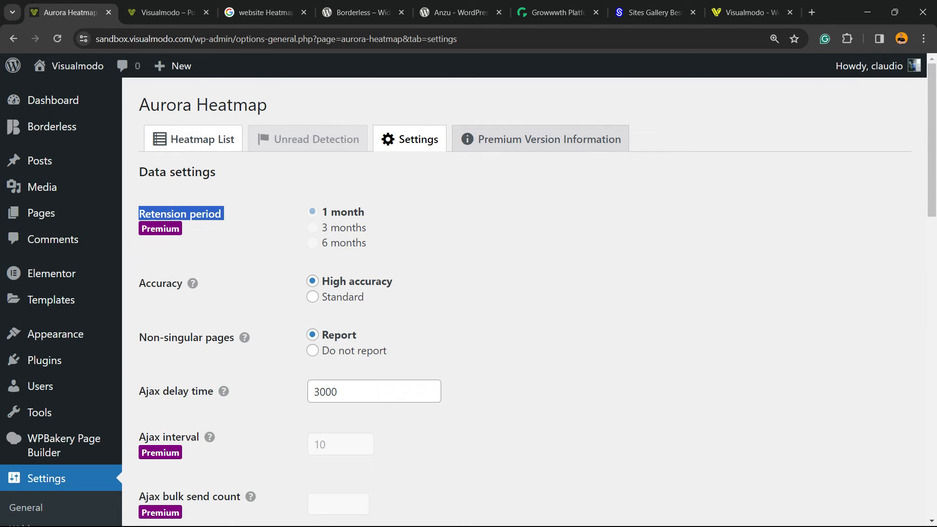
- Check the heatmap list of two tracked pages, then bring up the Borderless plugin page
{"action": "left_click", "coordinate": [192, 139]}
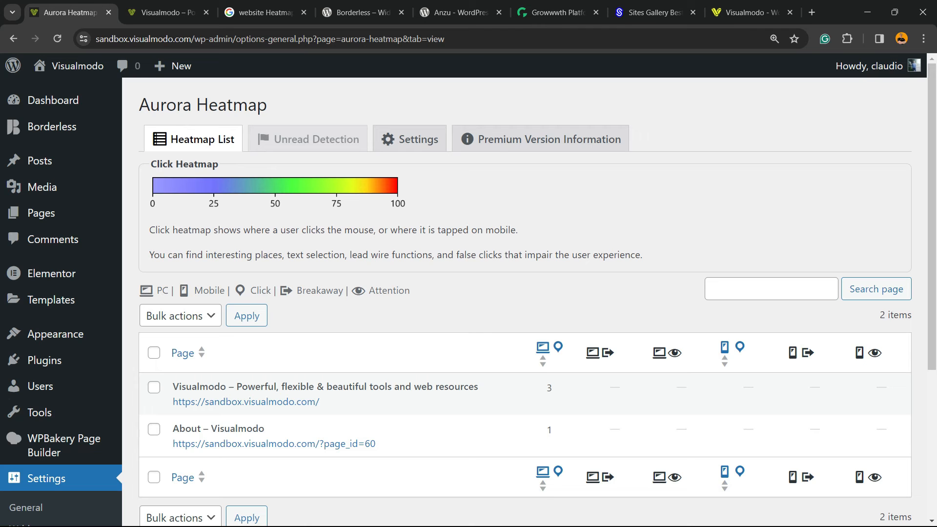
{"action": "left_click", "coordinate": [264, 11]}
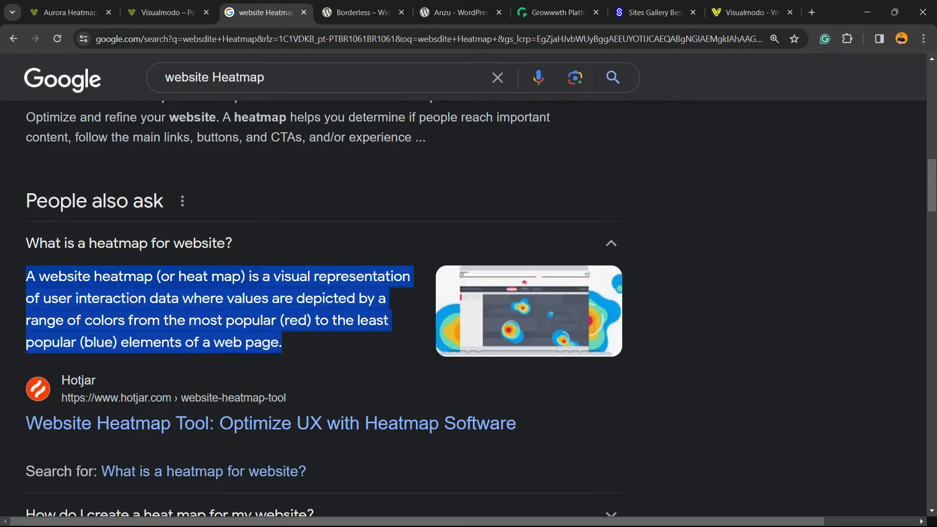
{"action": "left_click", "coordinate": [356, 11]}
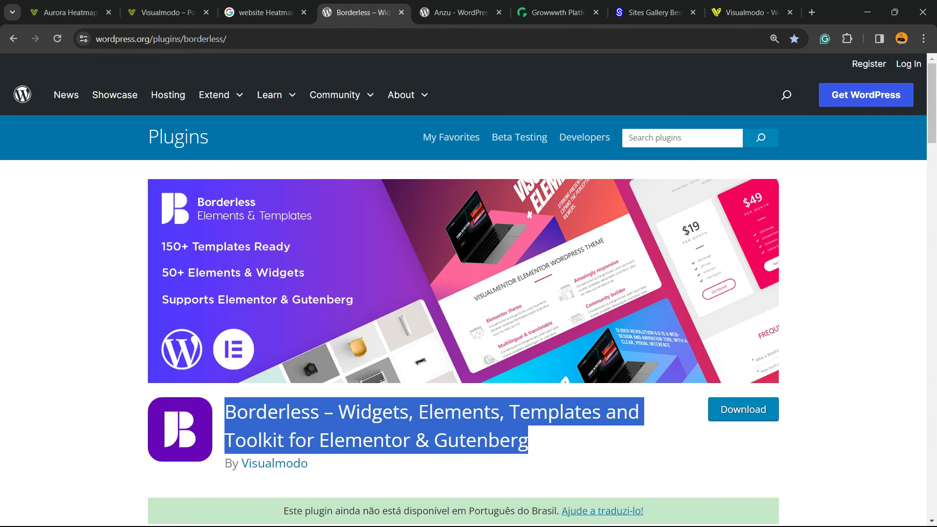
- Browse the Anzu theme page and the Growwwth guest-post marketplace
{"action": "left_click", "coordinate": [460, 12]}
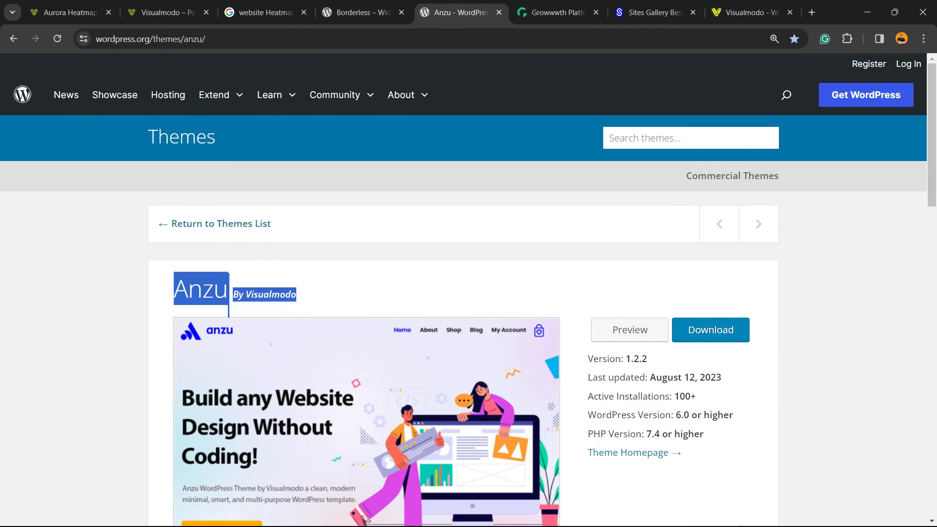
{"action": "scroll", "scroll_direction": "down", "scroll_amount": 3}
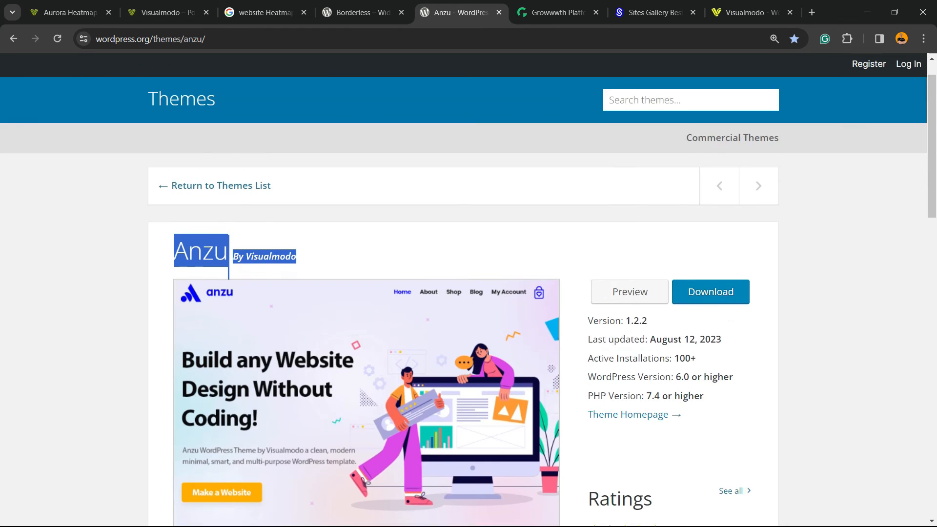
{"action": "left_click", "coordinate": [557, 12]}
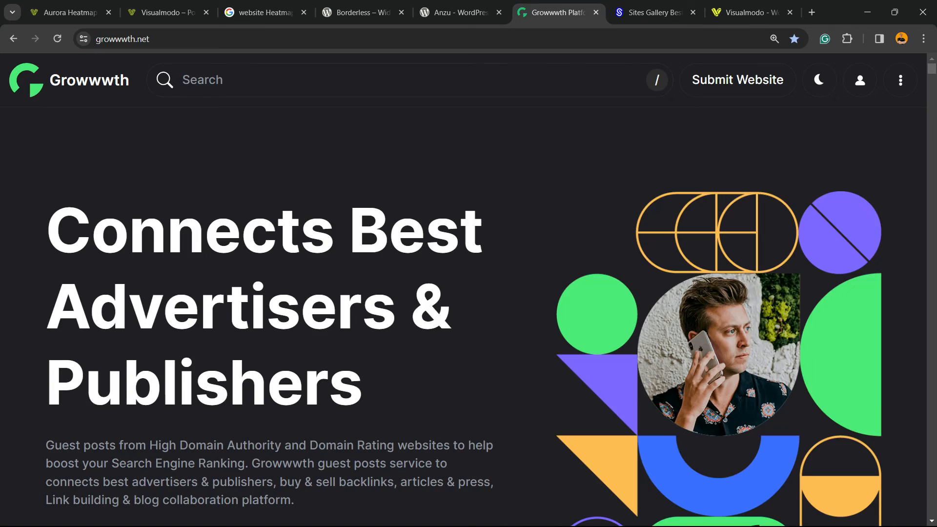
{"action": "scroll", "scroll_direction": "down", "scroll_amount": 3}
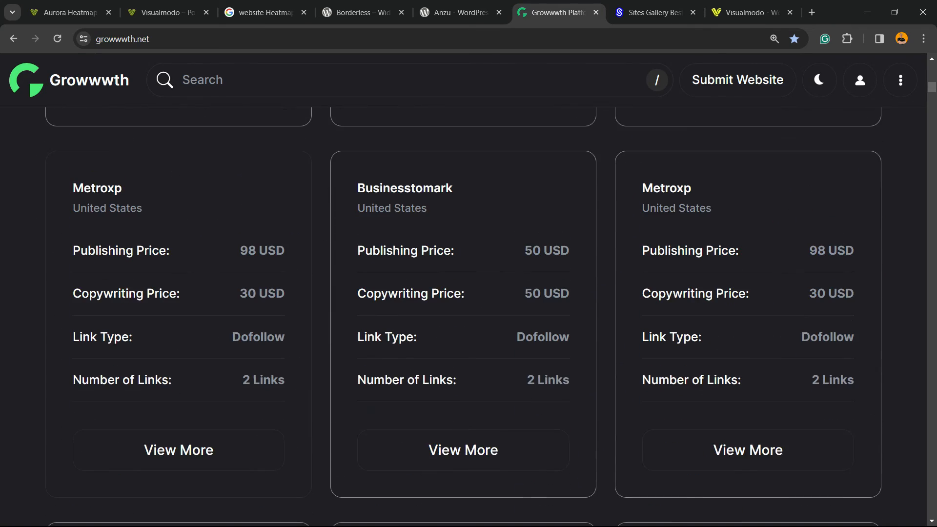
{"action": "scroll", "scroll_direction": "down", "scroll_amount": 3}
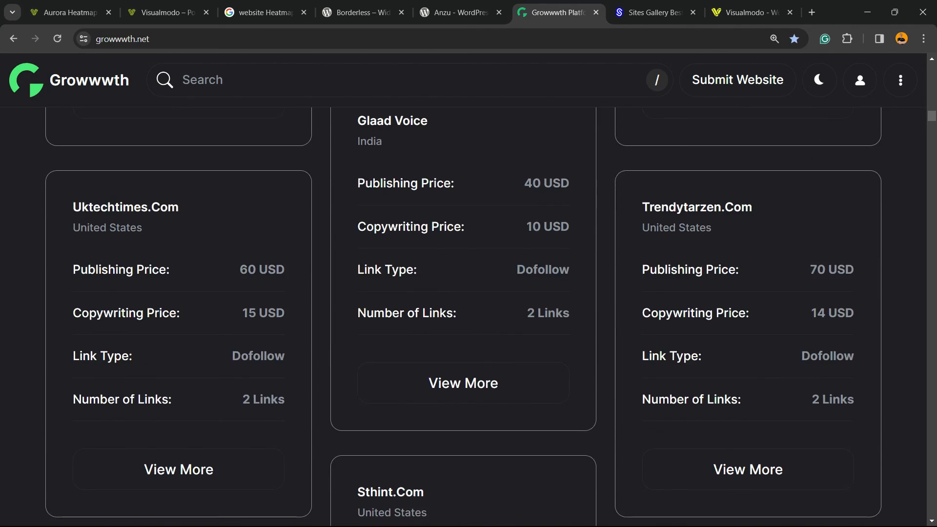
- Scroll down through the Sites Gallery showcase
{"action": "left_click", "coordinate": [655, 12]}
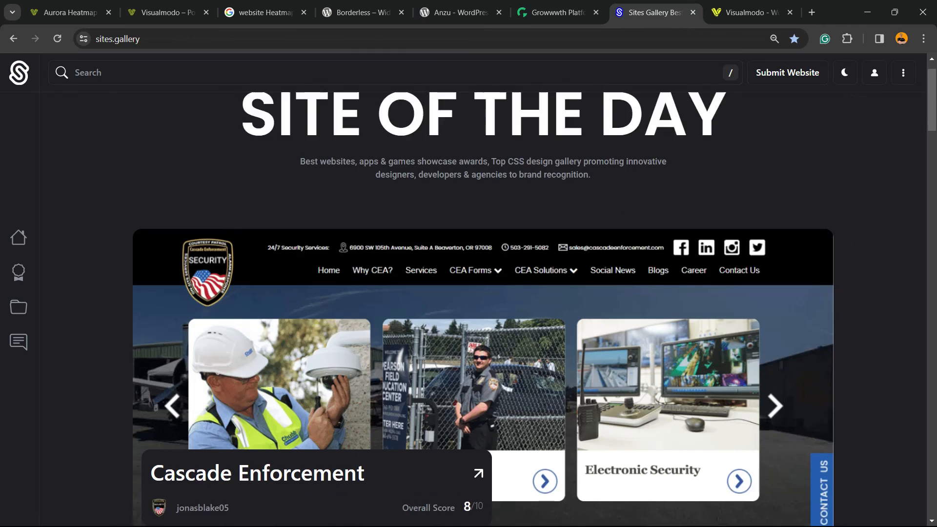
{"action": "scroll", "scroll_direction": "down", "scroll_amount": 3}
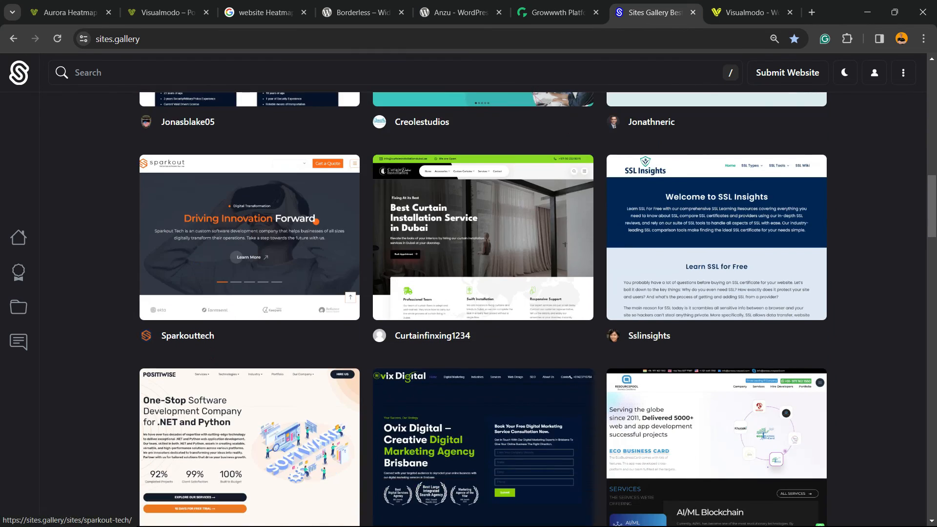
{"action": "scroll", "scroll_direction": "down", "scroll_amount": 3}
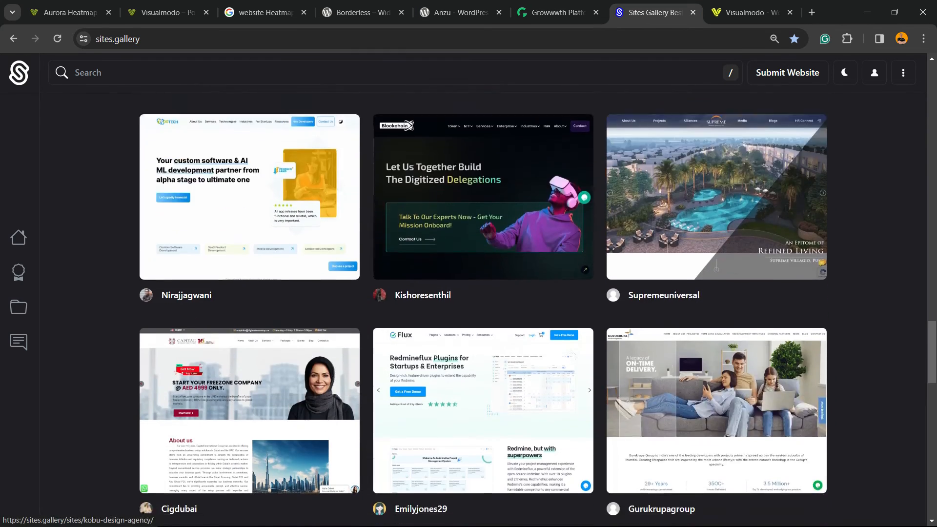
- Open the Templates Library page from Visualmodo's site menu
{"action": "left_click", "coordinate": [749, 12]}
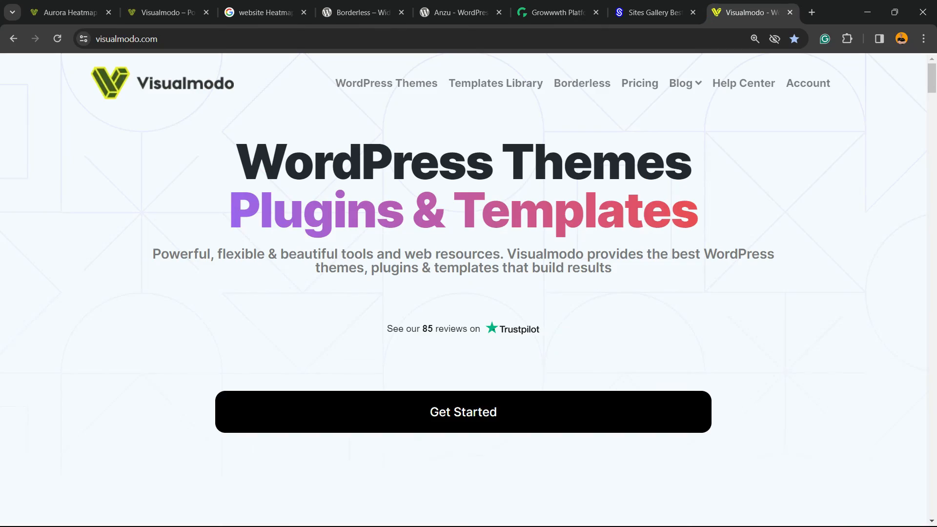
{"action": "left_click", "coordinate": [495, 83]}
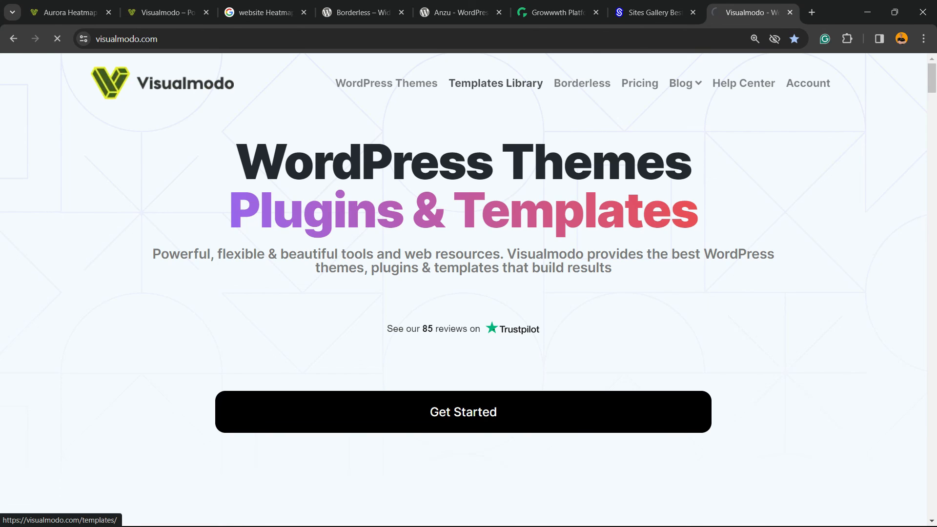
{"action": "left_click", "coordinate": [495, 83]}
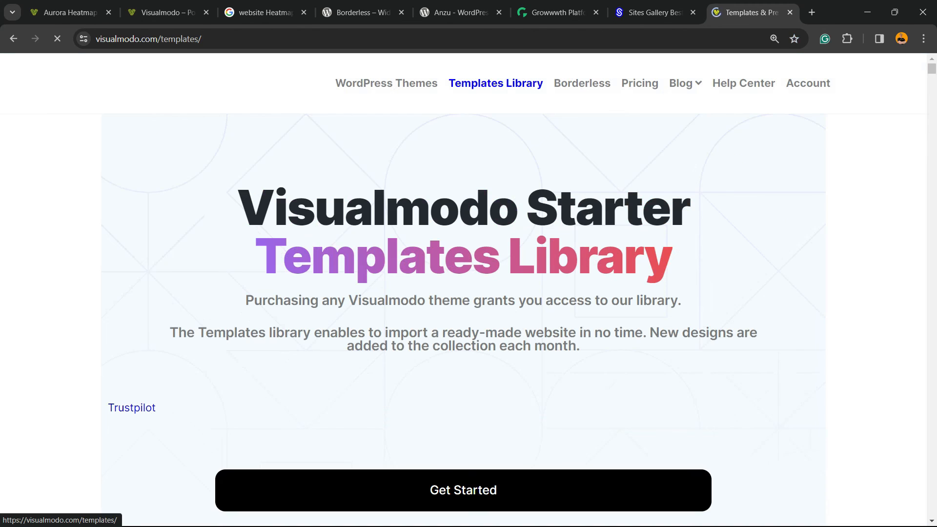
- Scroll through the gallery of ready-made templates such as Spa and Hotel
{"action": "scroll", "scroll_direction": "down", "scroll_amount": 3}
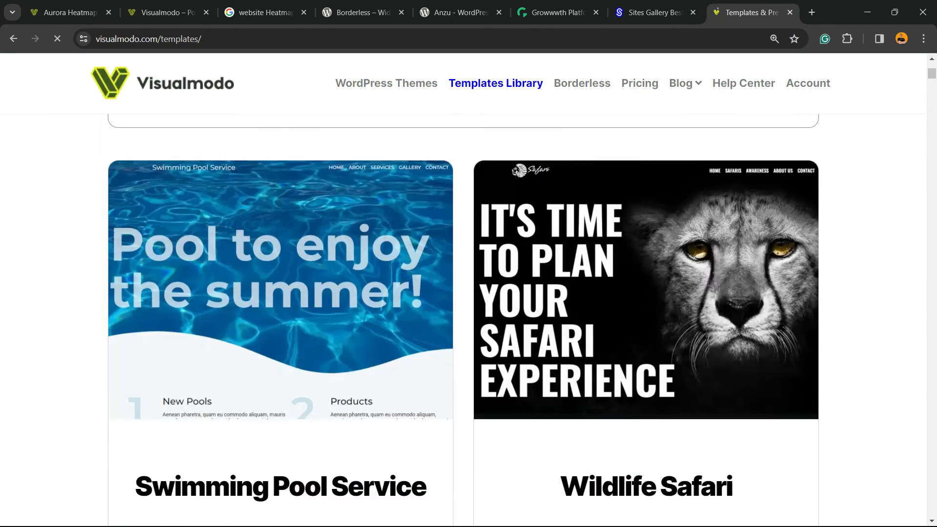
{"action": "scroll", "scroll_direction": "down", "scroll_amount": 3}
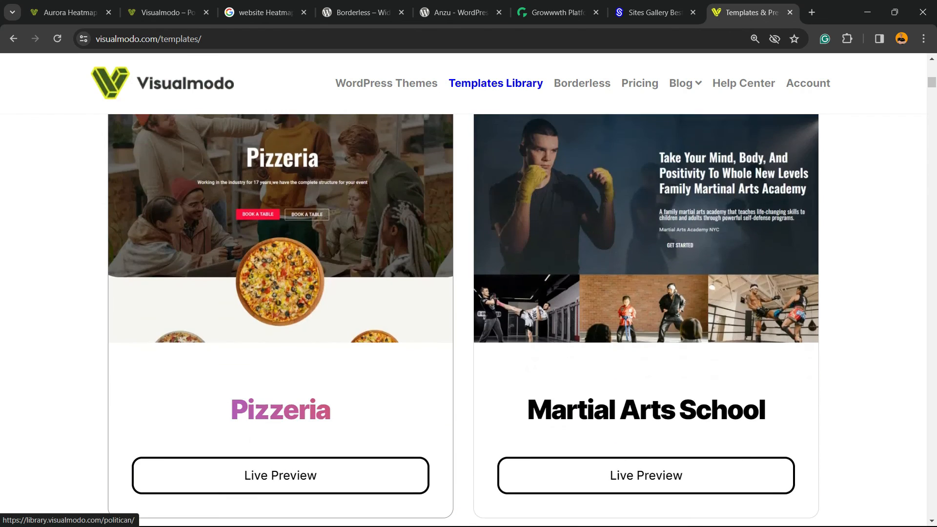
{"action": "scroll", "scroll_direction": "down", "scroll_amount": 3}
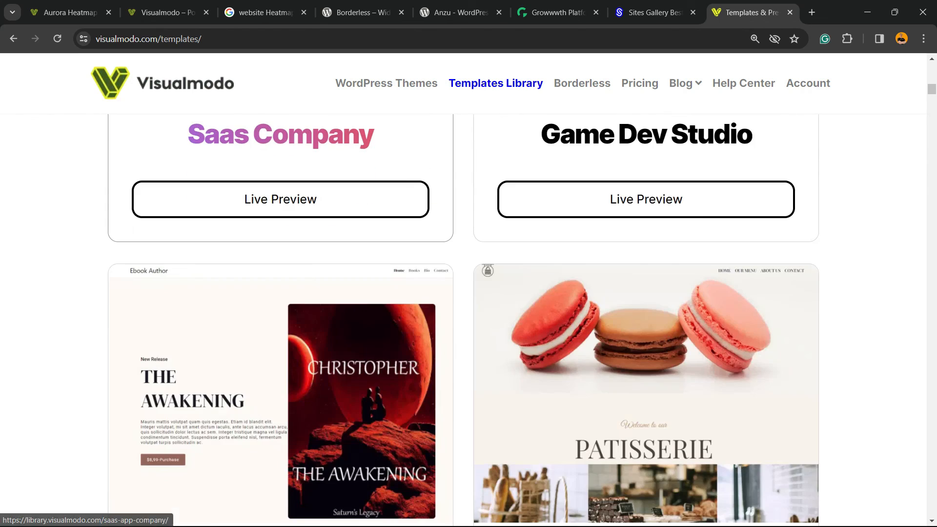
{"action": "scroll", "scroll_direction": "down", "scroll_amount": 3}
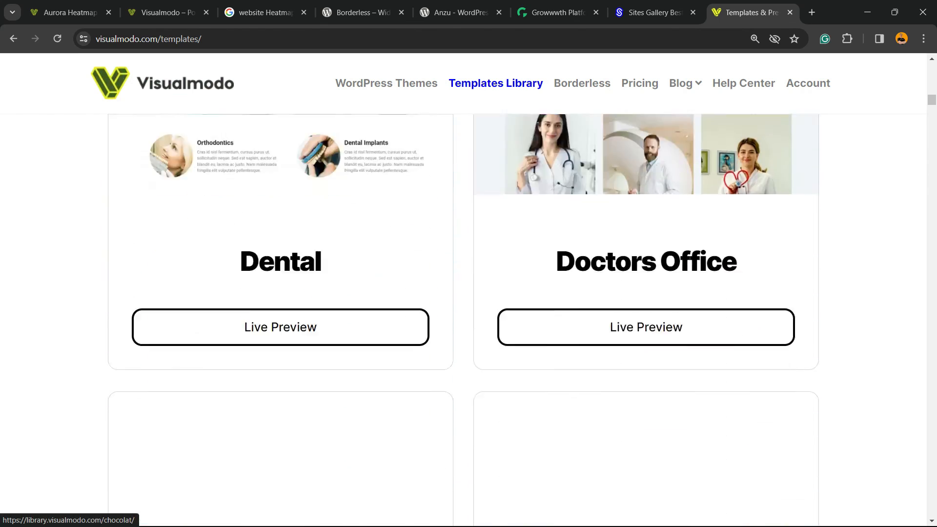
{"action": "scroll", "scroll_direction": "down", "scroll_amount": 3}
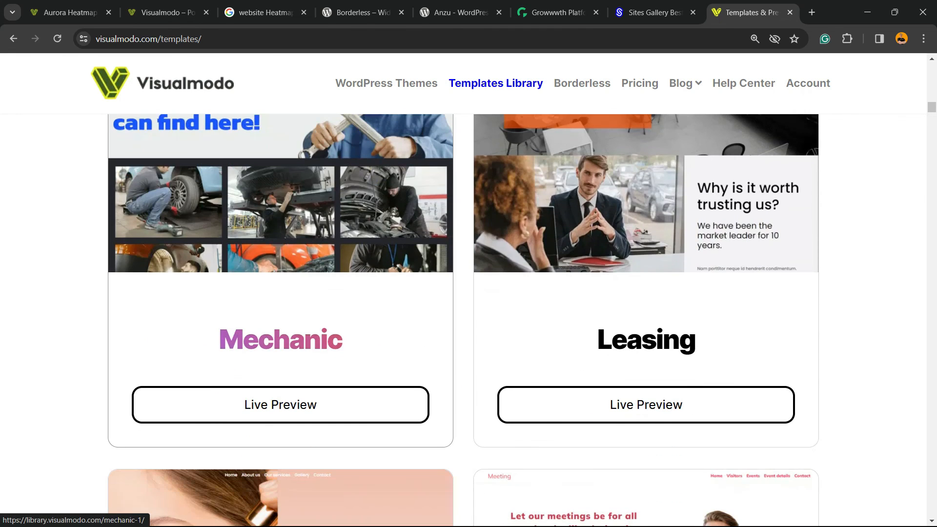
{"action": "scroll", "scroll_direction": "down", "scroll_amount": 3}
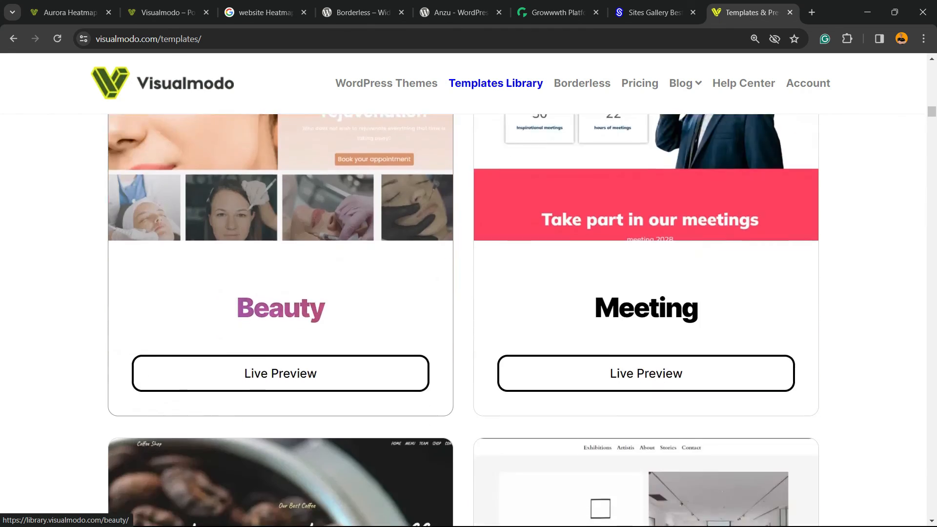
{"action": "scroll", "scroll_direction": "down", "scroll_amount": 3}
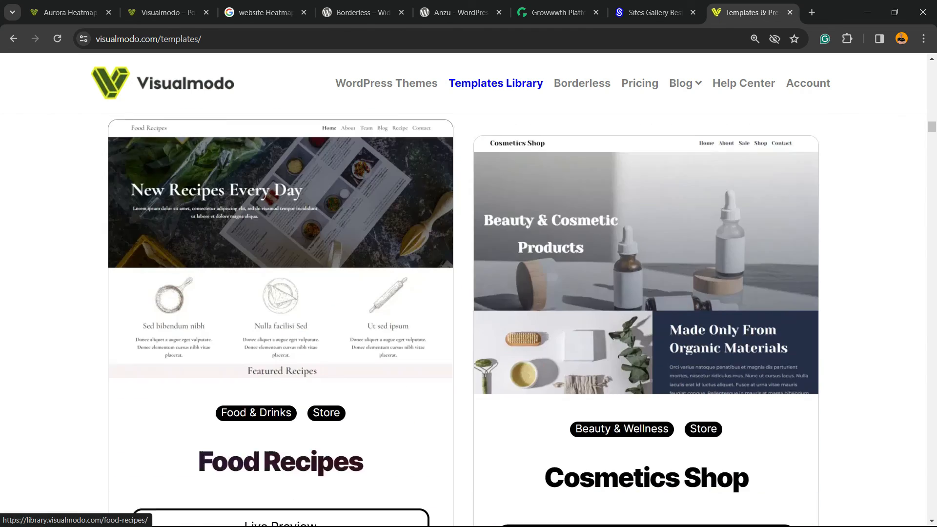
{"action": "scroll", "scroll_direction": "down", "scroll_amount": 3}
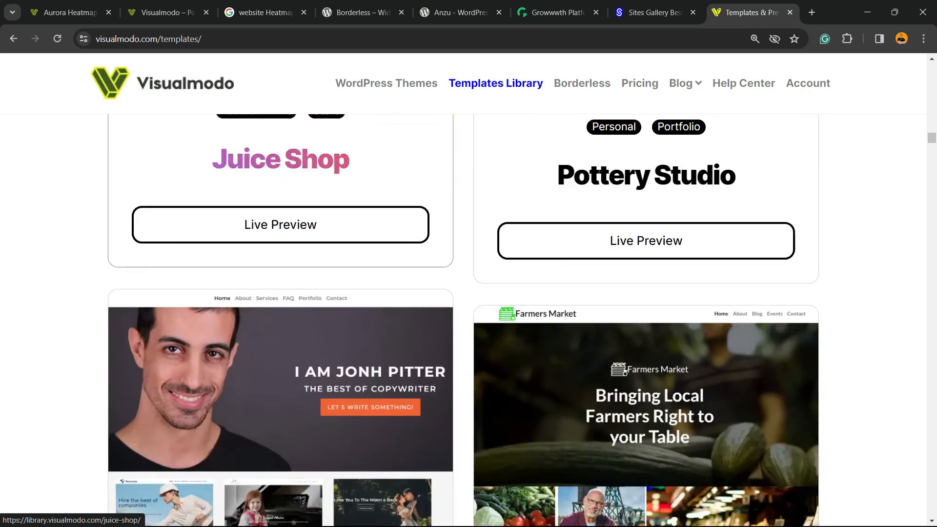
{"action": "scroll", "scroll_direction": "down", "scroll_amount": 3}
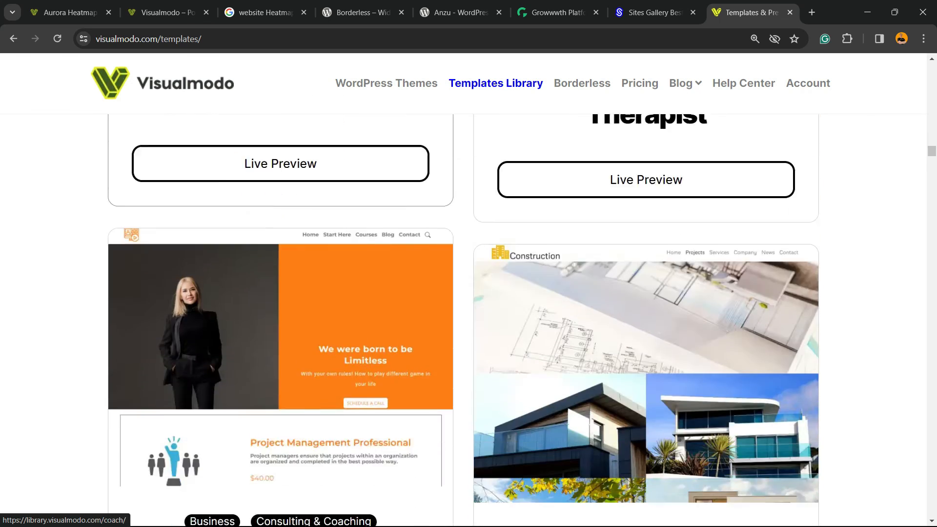
{"action": "scroll", "scroll_direction": "down", "scroll_amount": 3}
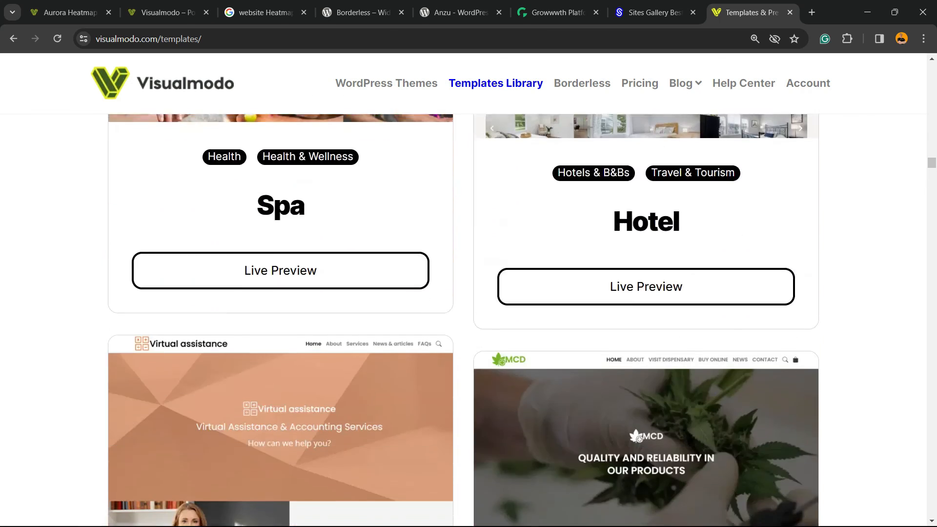